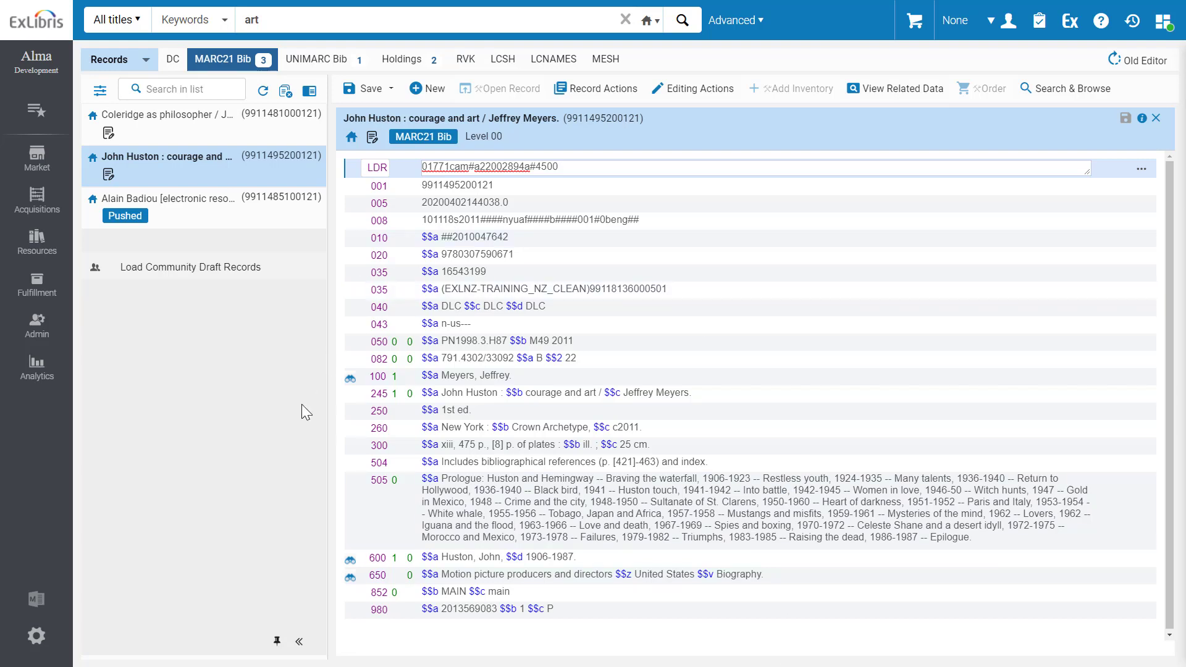
mouse_move(293, 443)
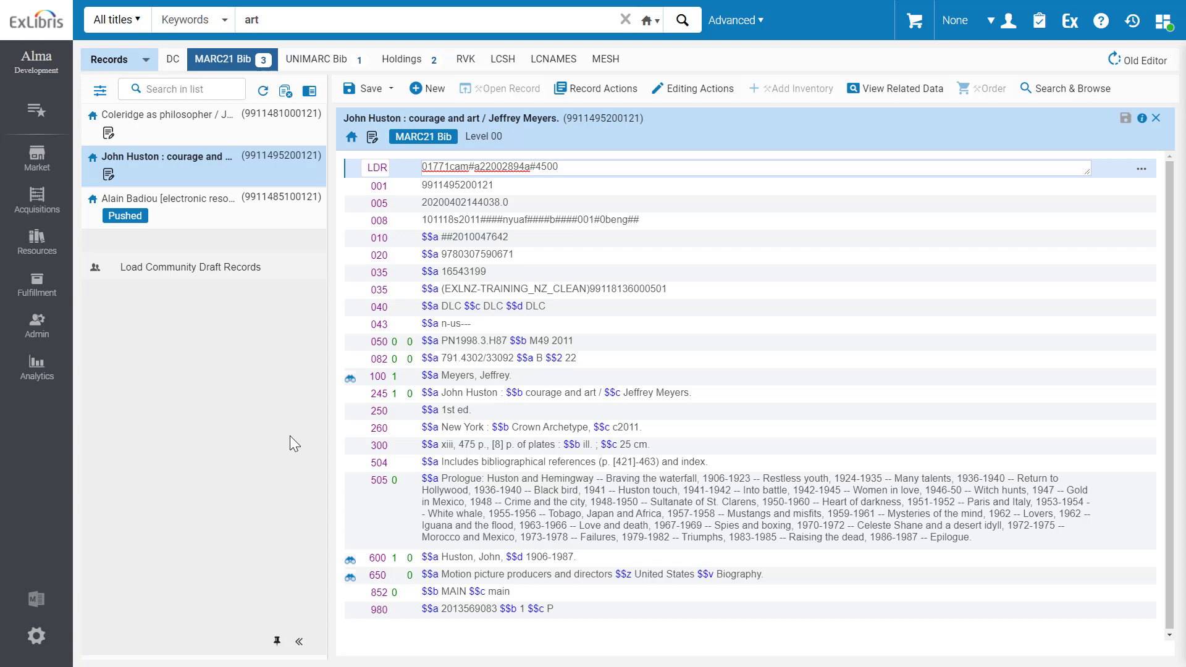
mouse_move(218, 510)
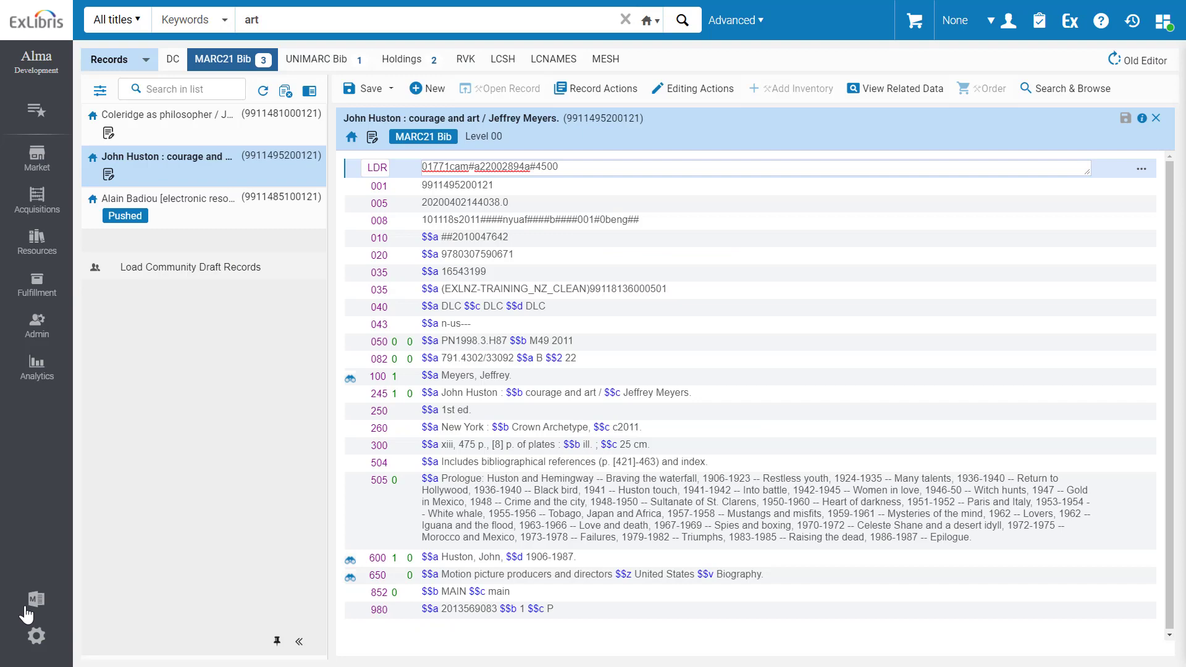
mouse_move(40, 620)
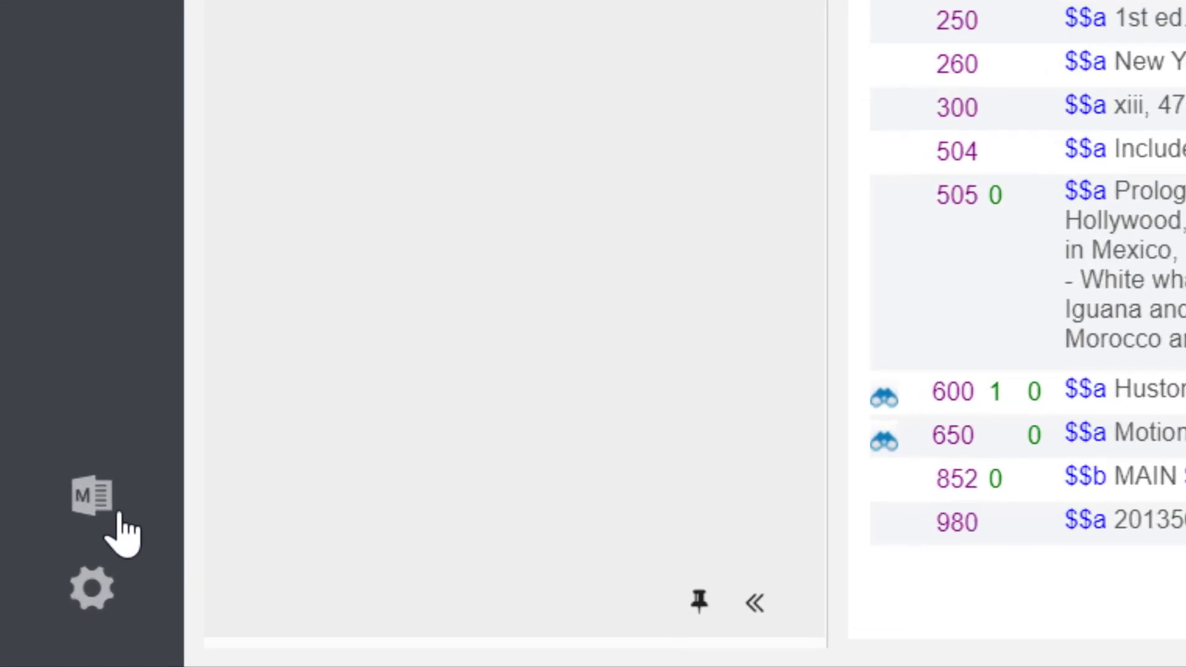
mouse_move(144, 536)
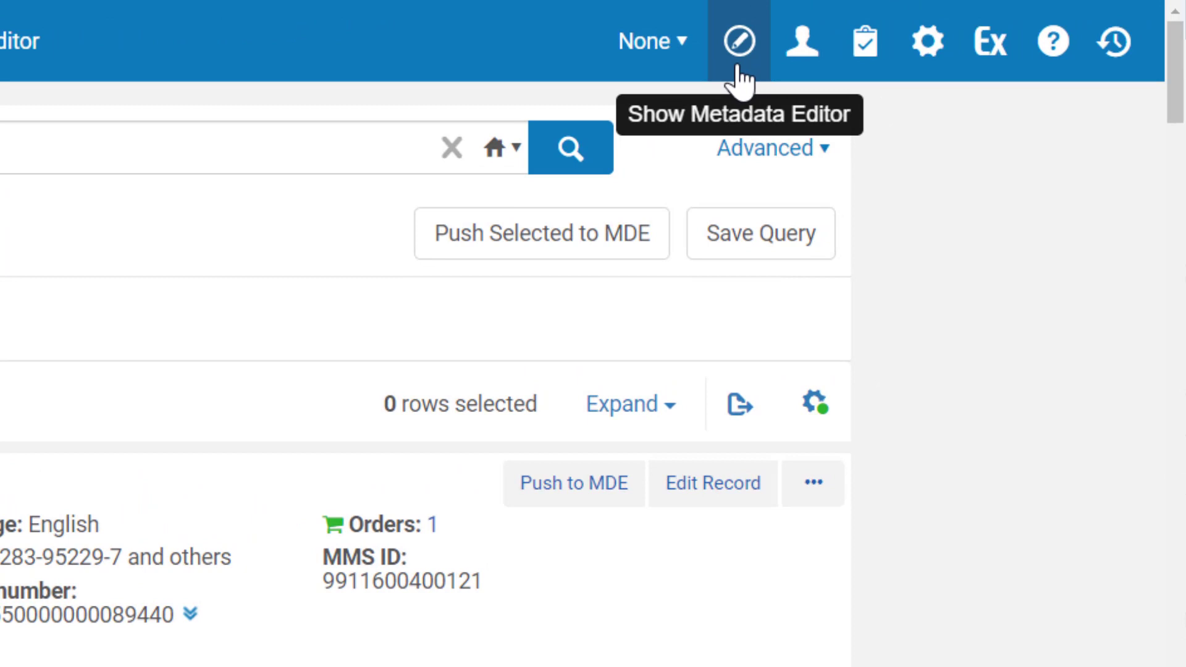
- Hide the Metadata Editor to show the Plato title search results again
left_click(740, 40)
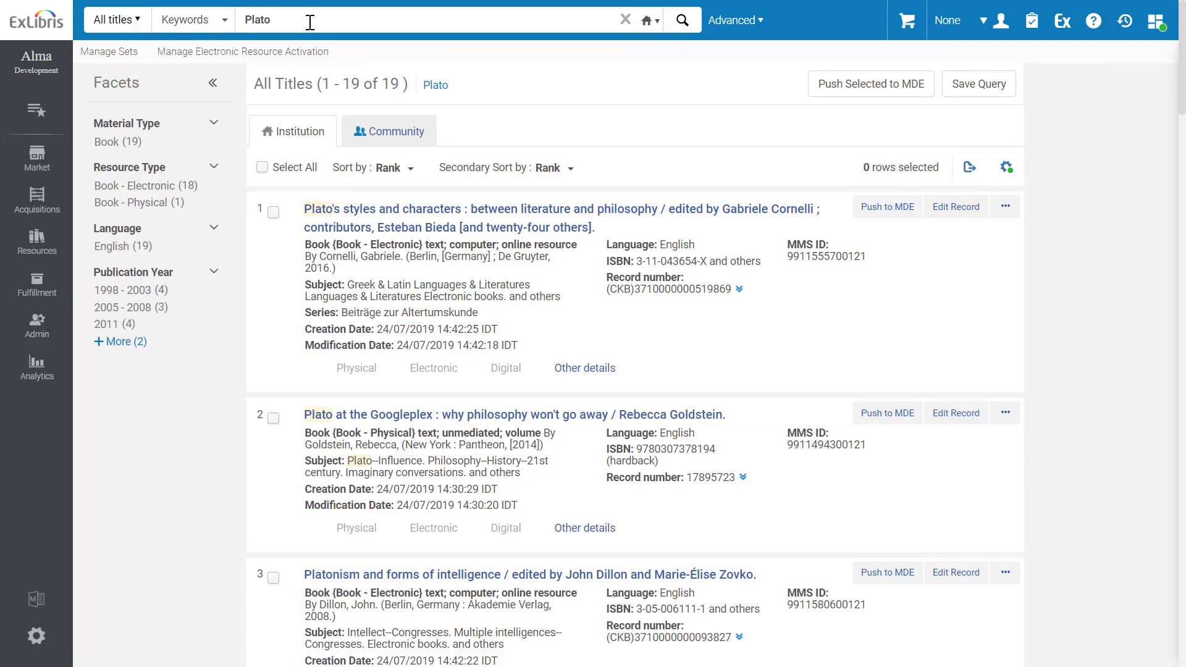
mouse_move(309, 20)
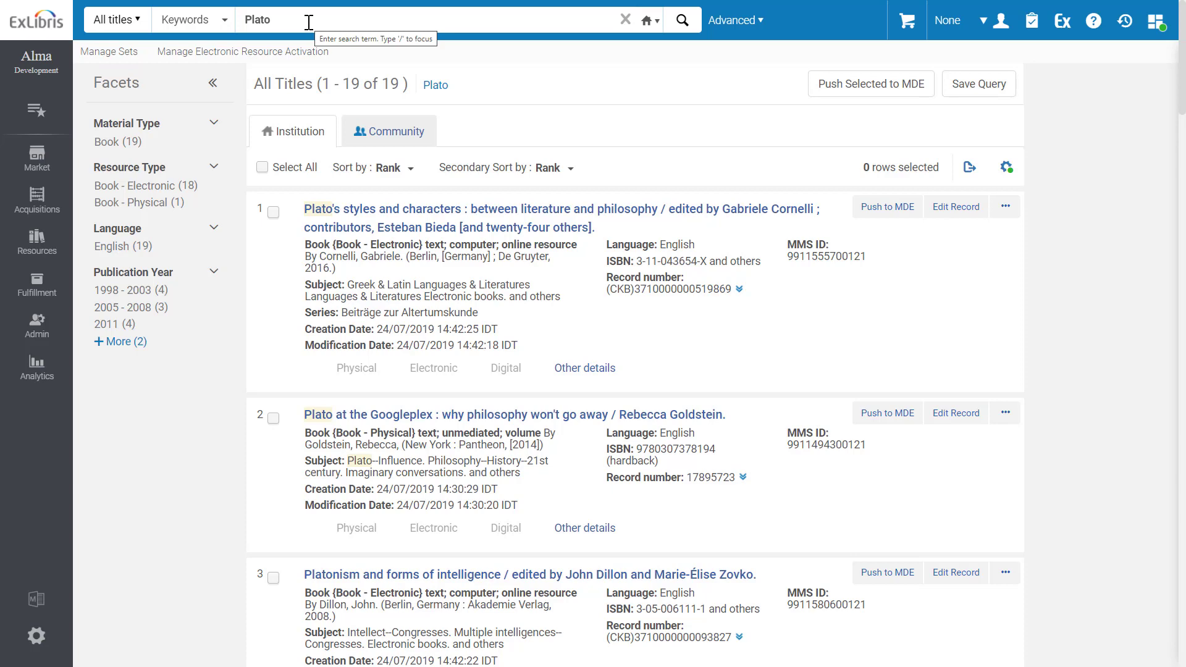
- Push three selected Plato results to the Metadata Editor and open it with them listed as Pushed
left_click(886, 206)
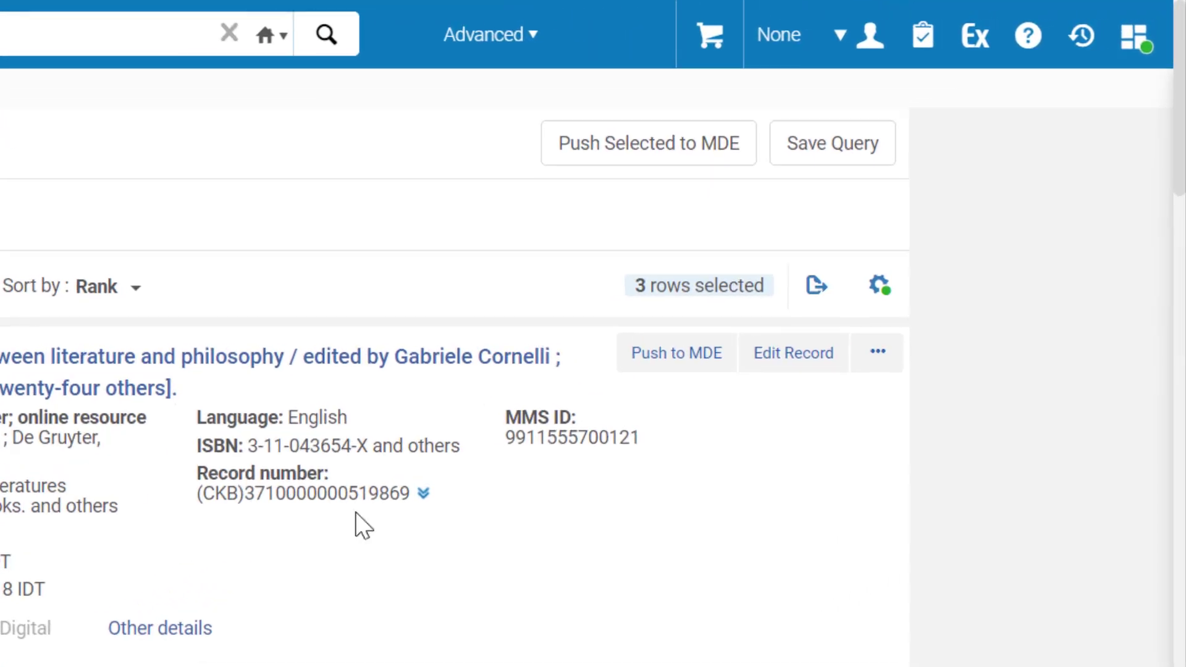
left_click(644, 143)
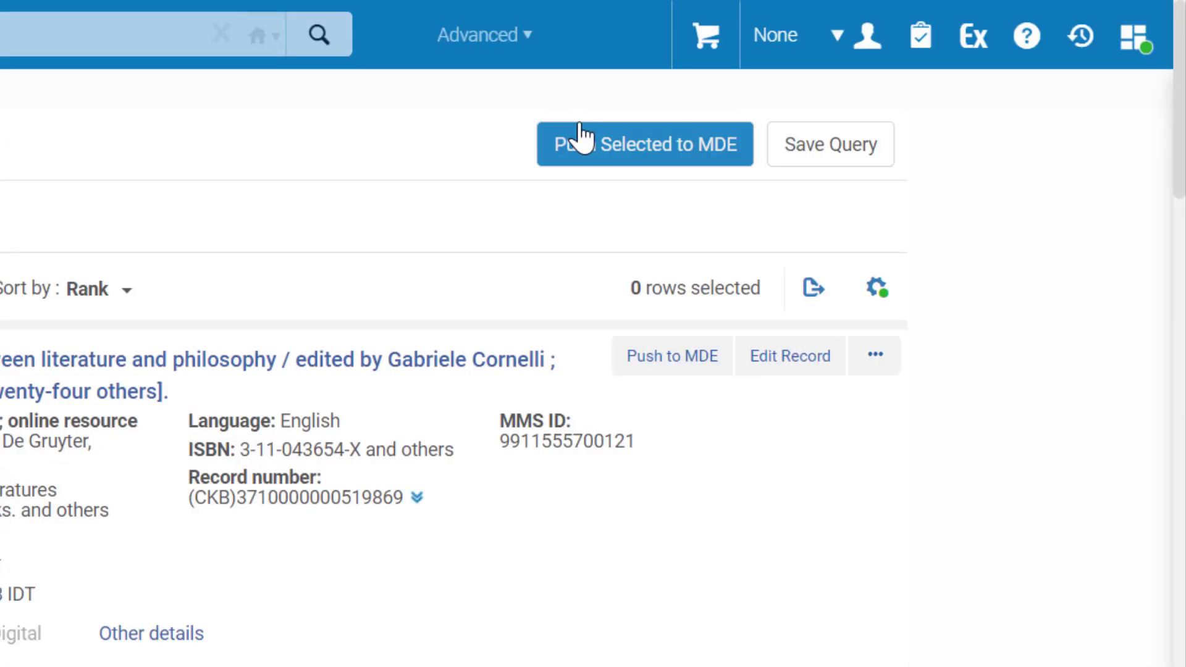
left_click(644, 145)
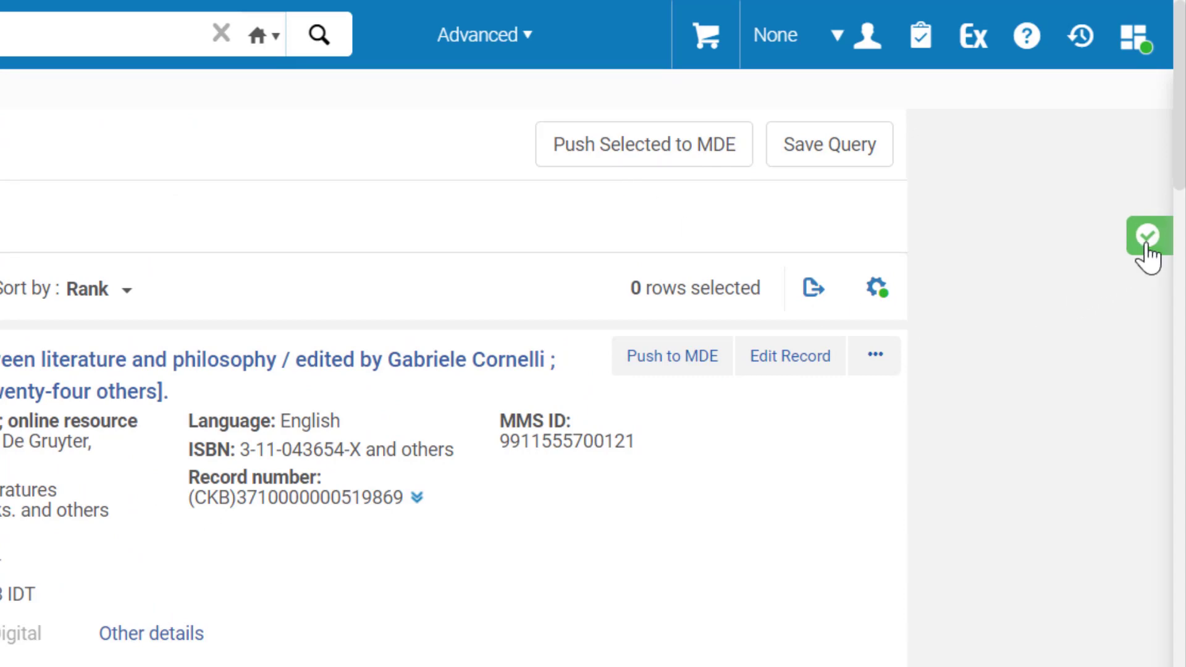
left_click(1149, 236)
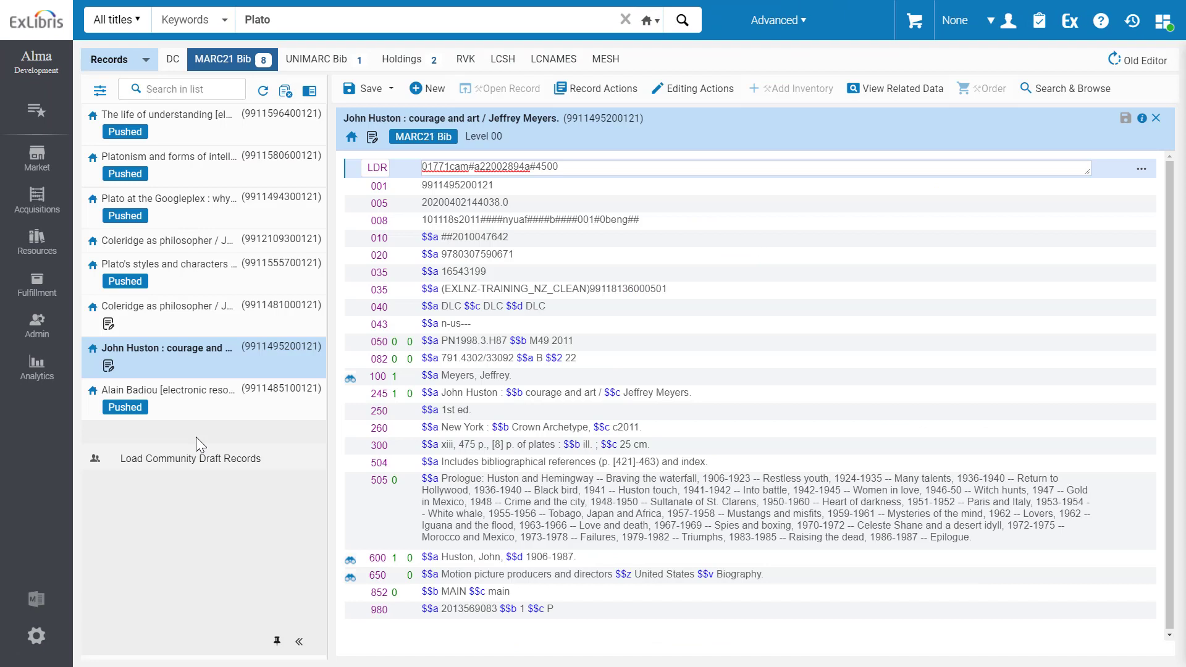
mouse_move(171, 263)
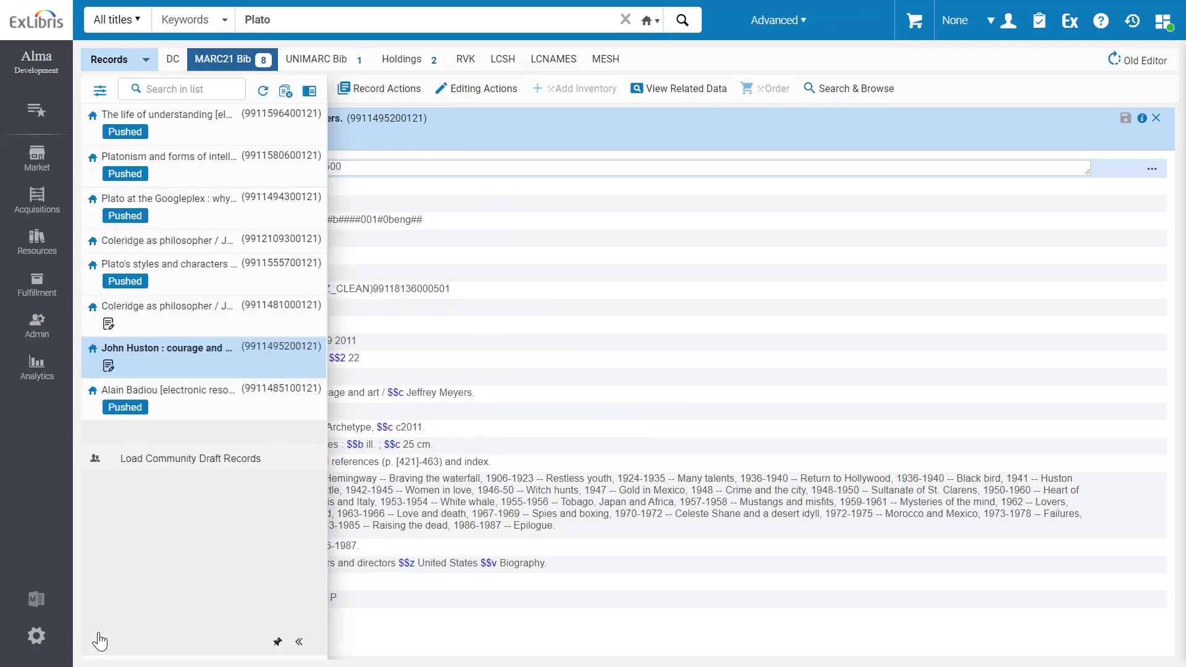
mouse_move(239, 627)
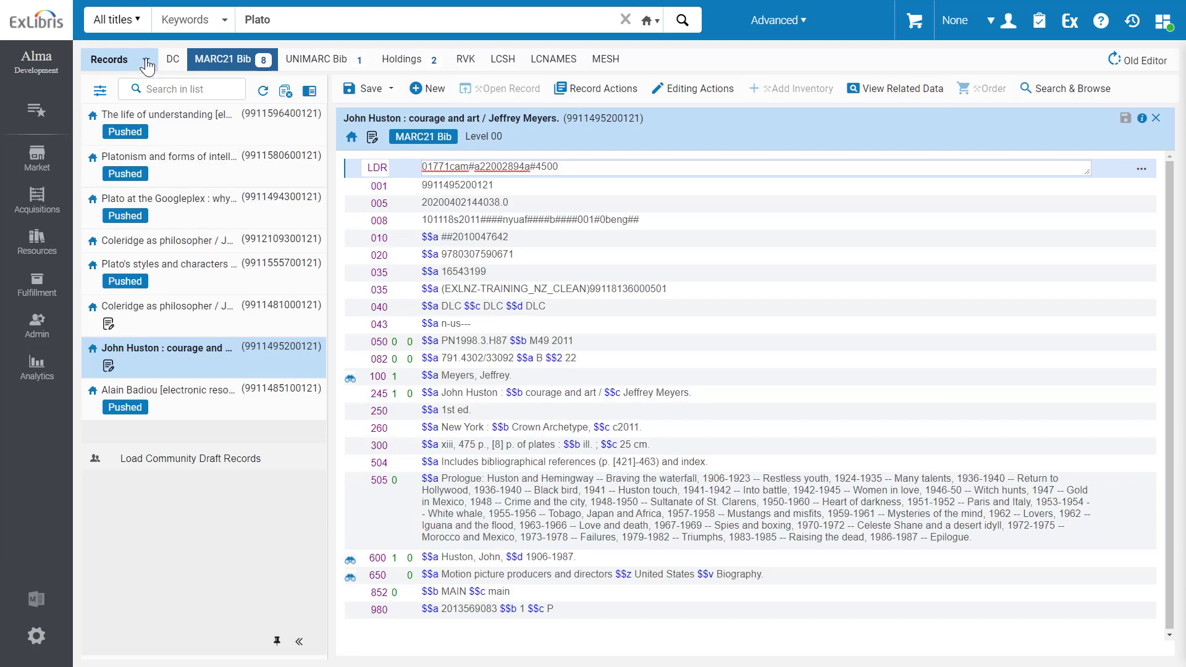
- Review the Records, Record Actions and Editing Actions menus, then list the two holdings records
left_click(144, 60)
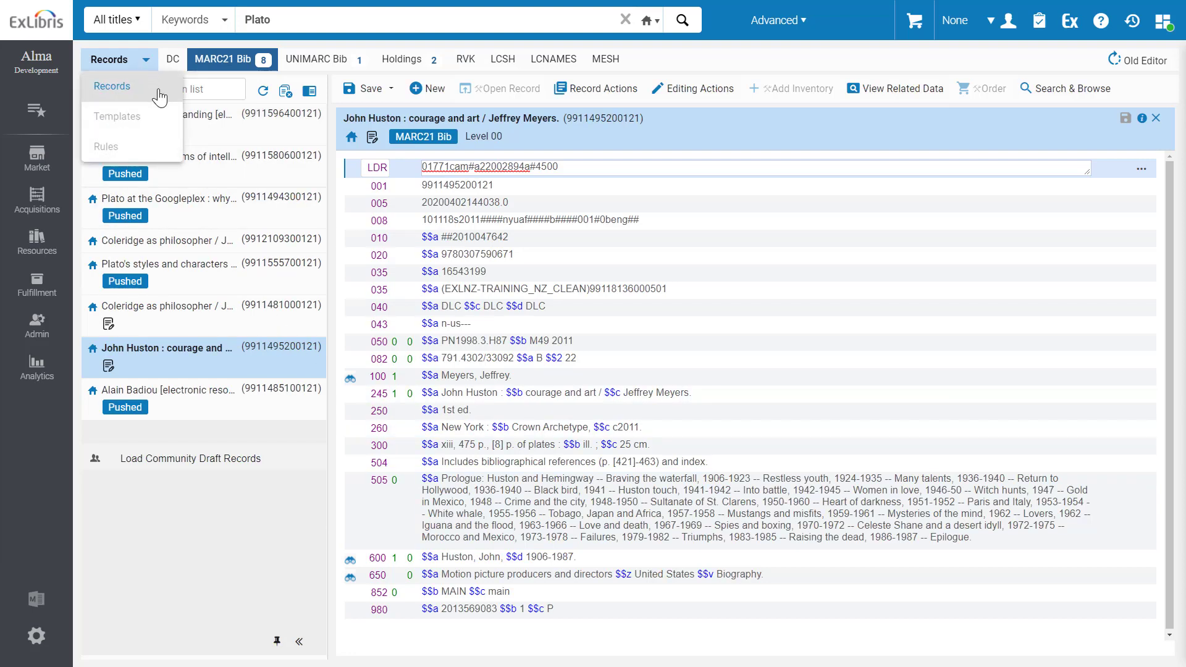
mouse_move(529, 144)
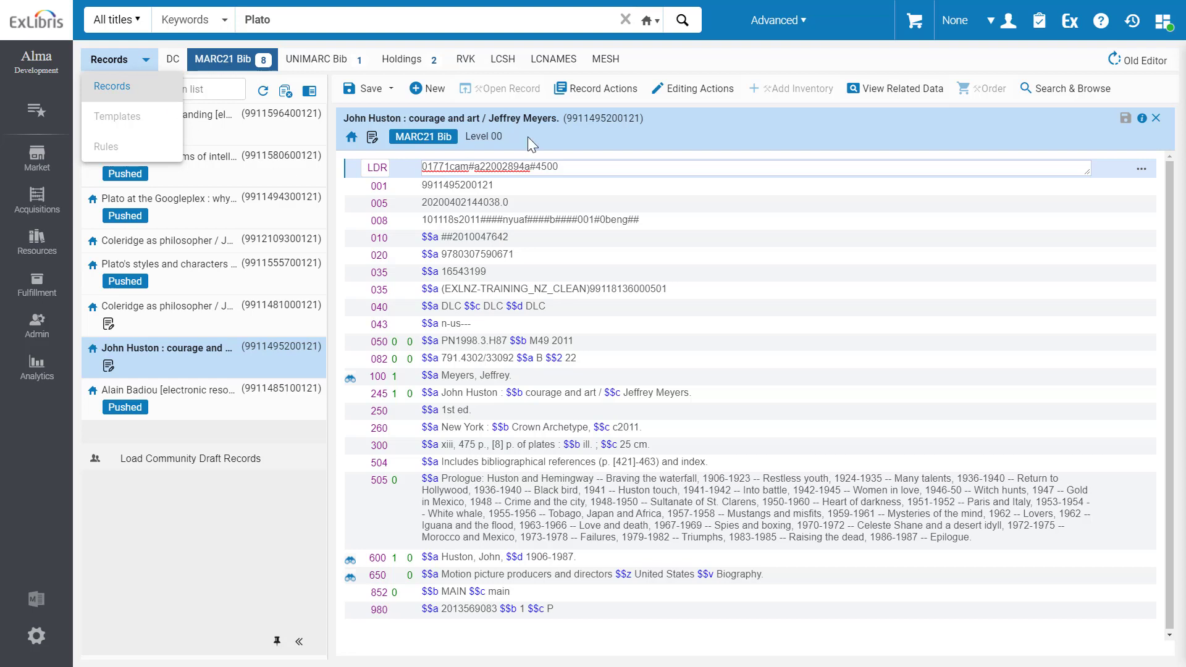
left_click(601, 89)
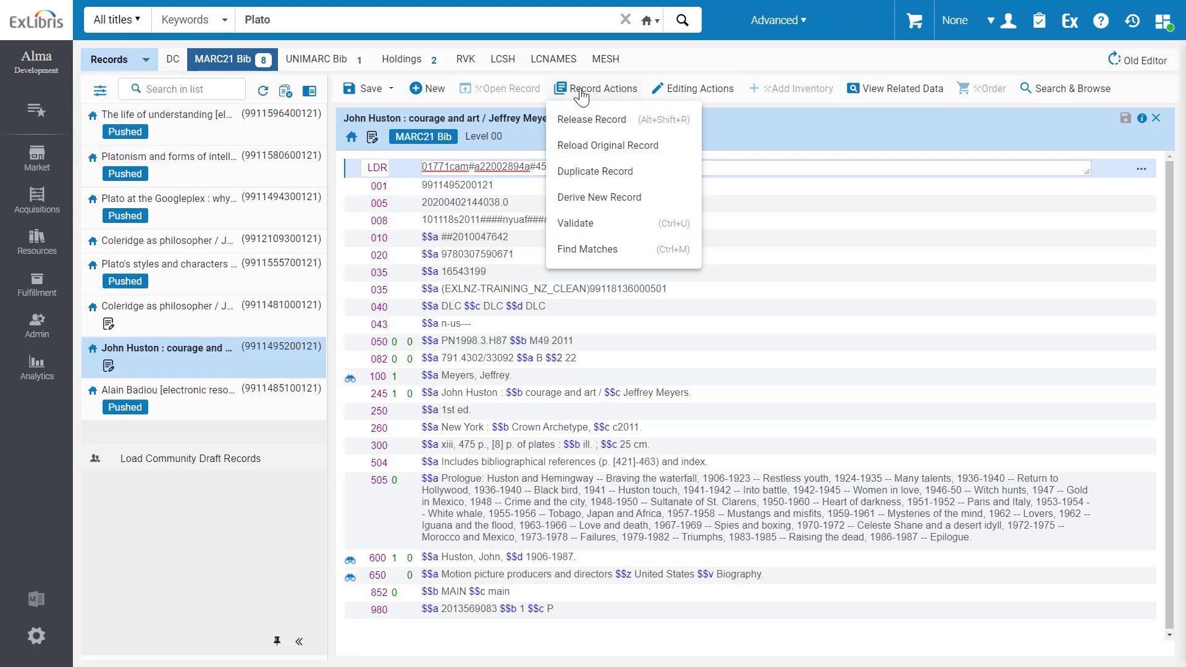
left_click(697, 89)
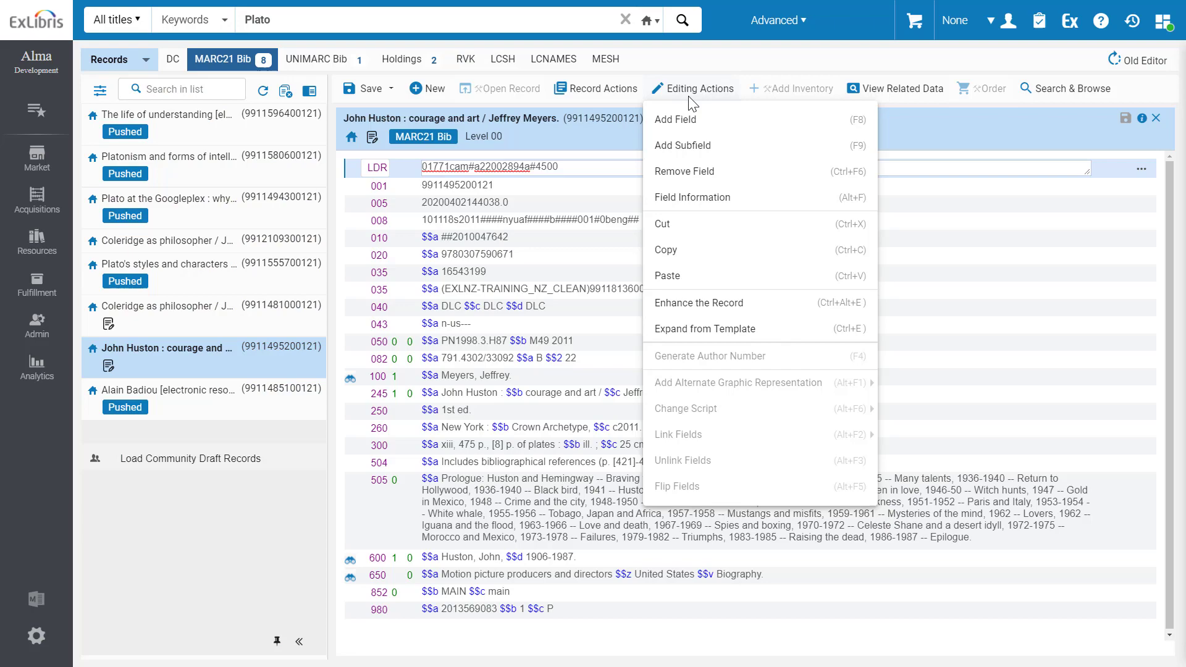
left_click(899, 89)
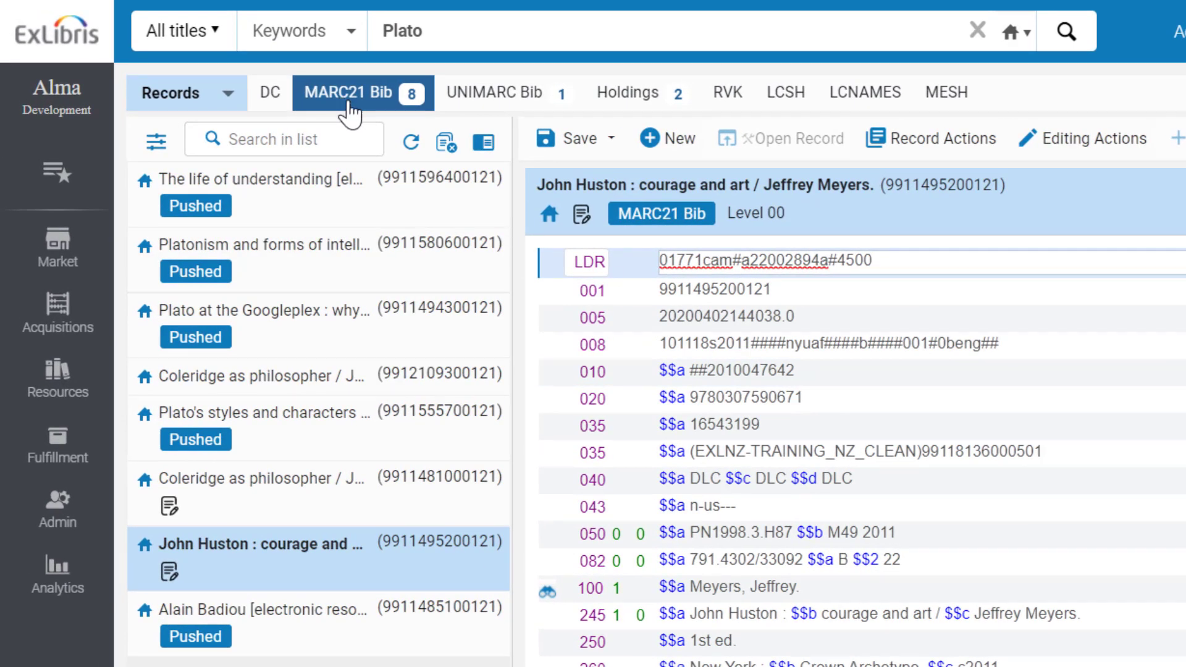
mouse_move(403, 123)
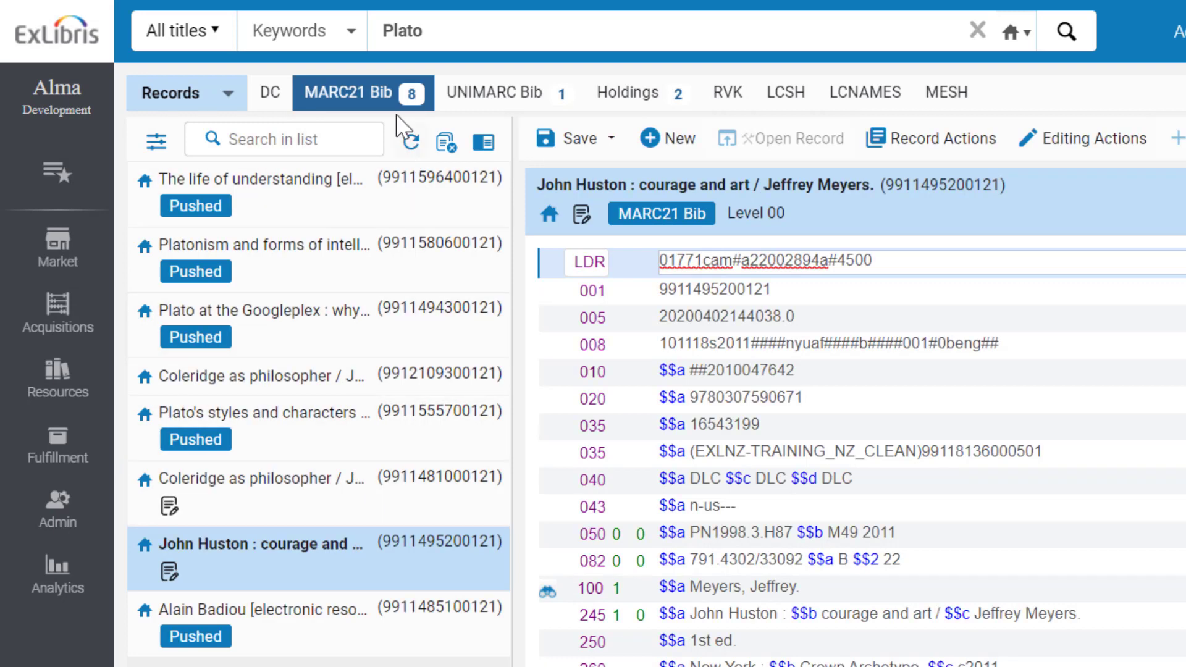
left_click(638, 92)
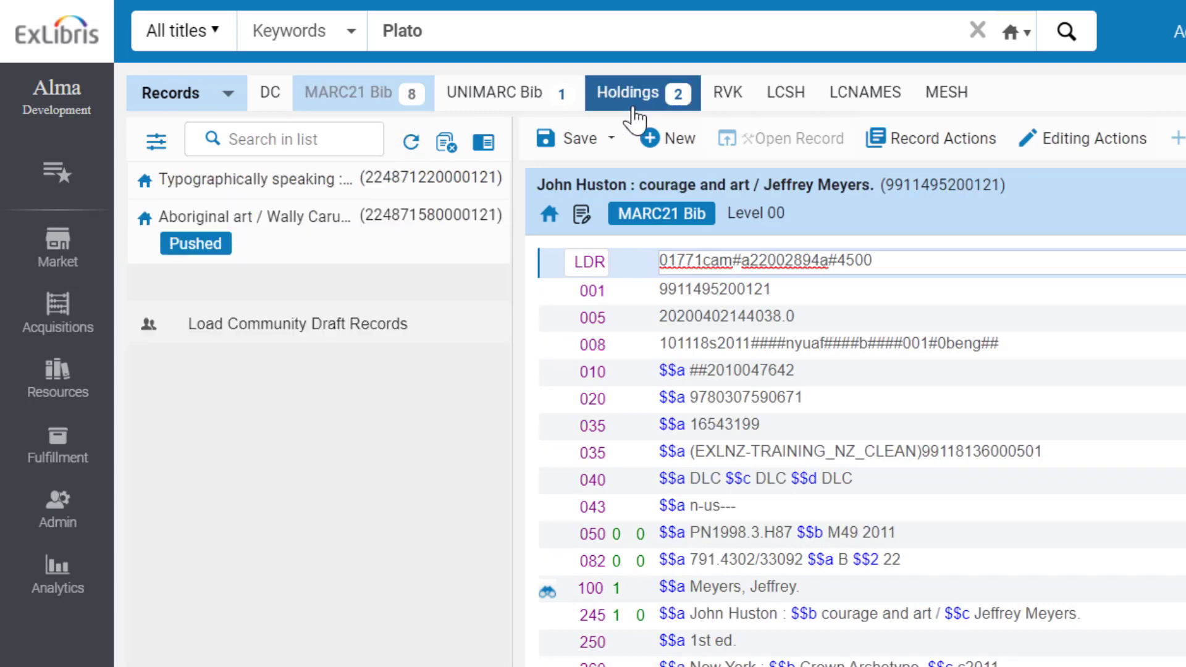
- Switch the list back to the eight MARC21 Bib records and dismiss the new-record templates
left_click(350, 92)
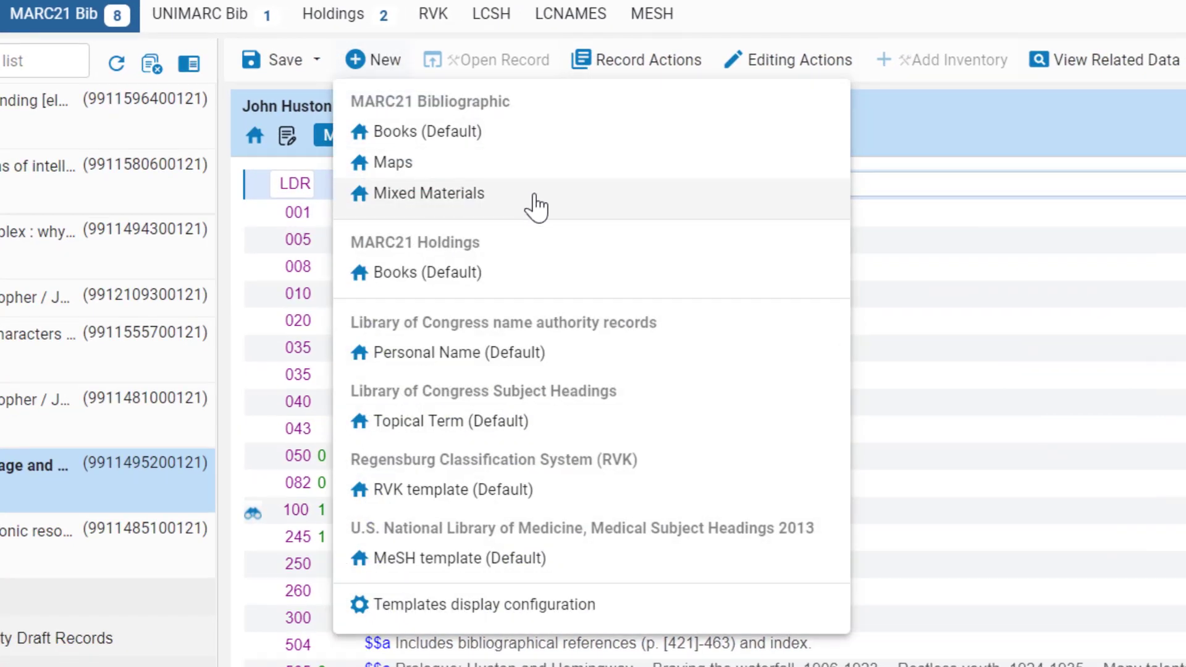
mouse_move(543, 214)
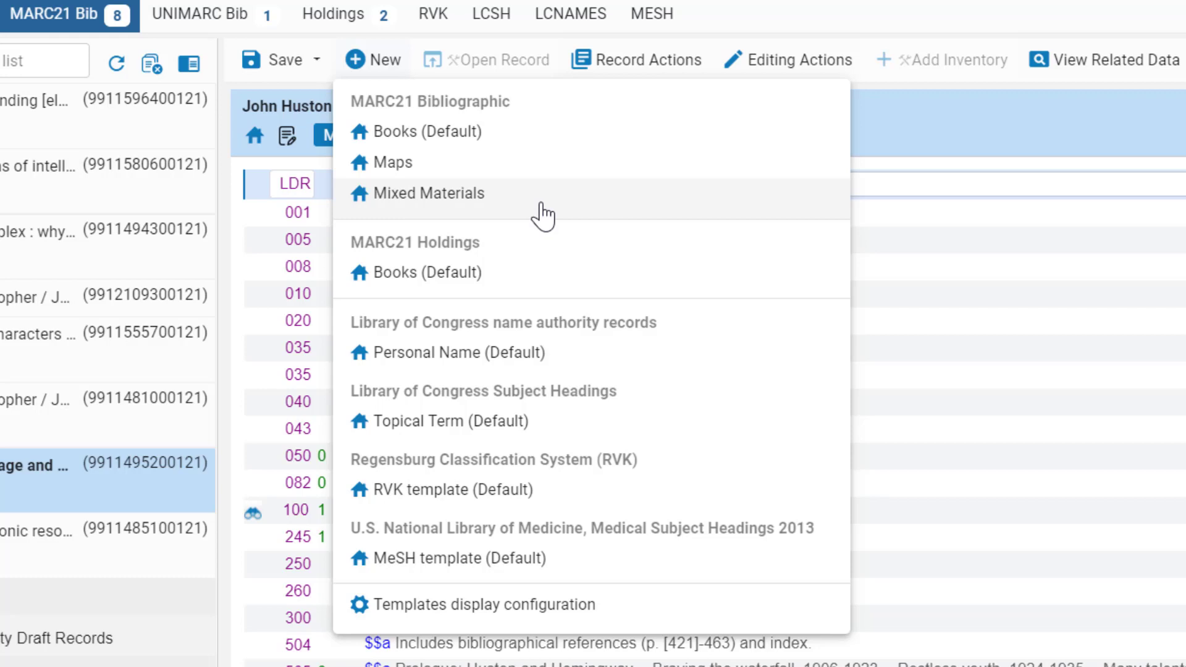
mouse_move(554, 192)
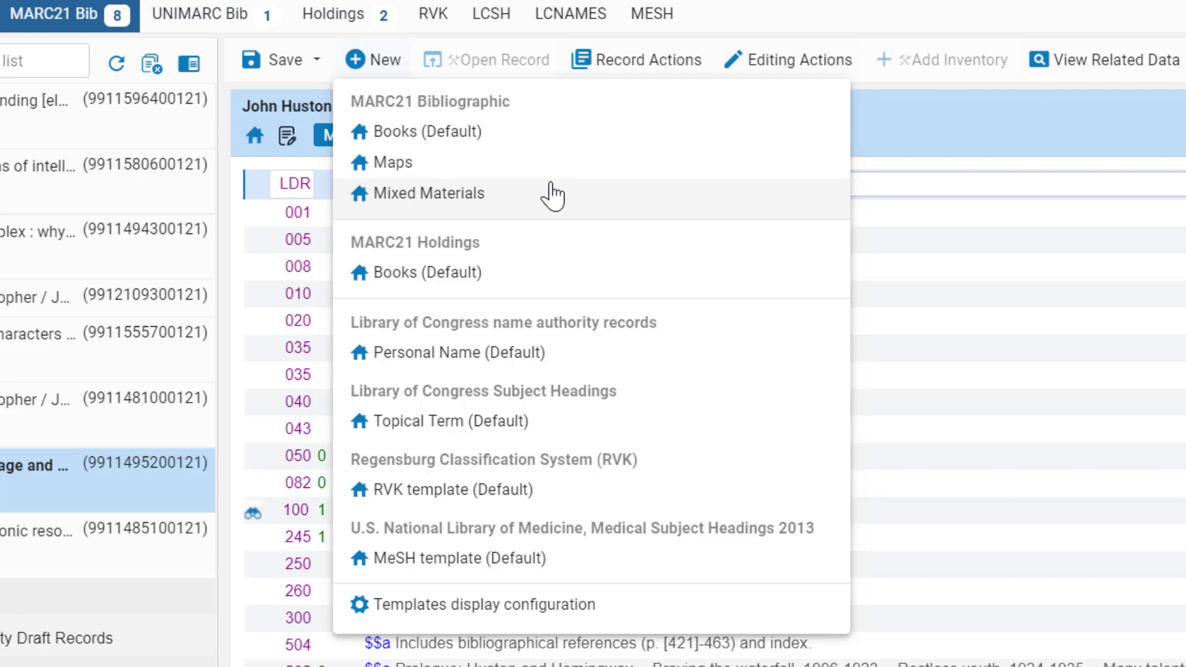
mouse_move(554, 604)
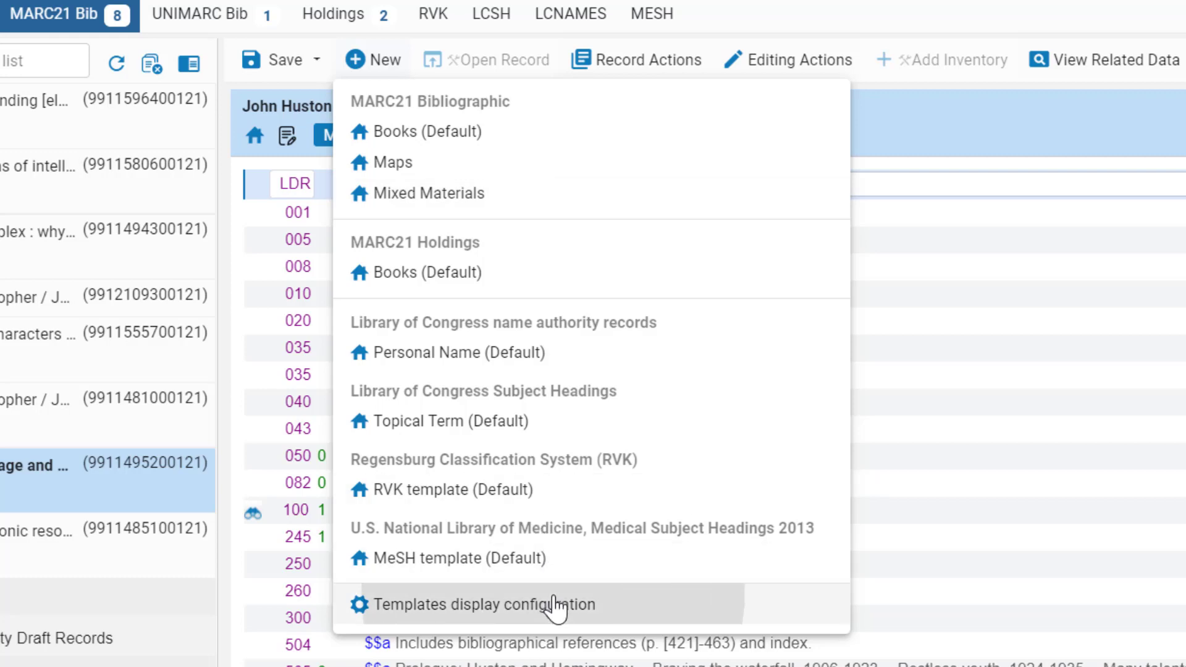
left_click(479, 603)
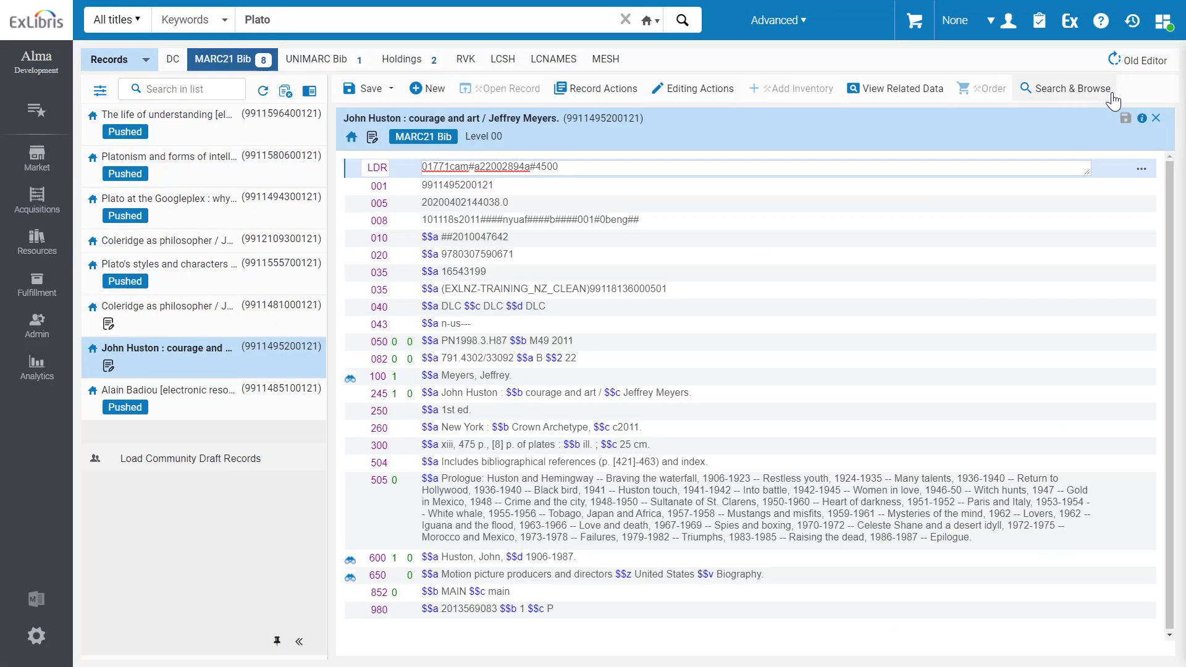
- Apply A-Z sorting so the eight bibliographic records run from Alain Badiou onward
left_click(428, 88)
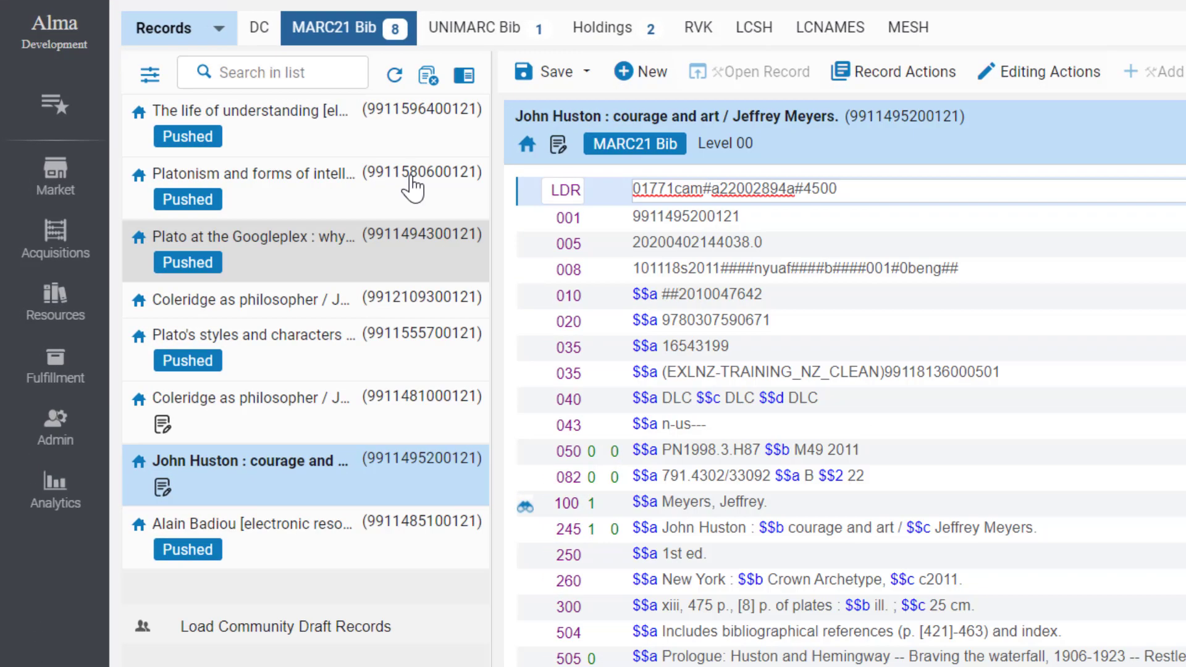
mouse_move(398, 530)
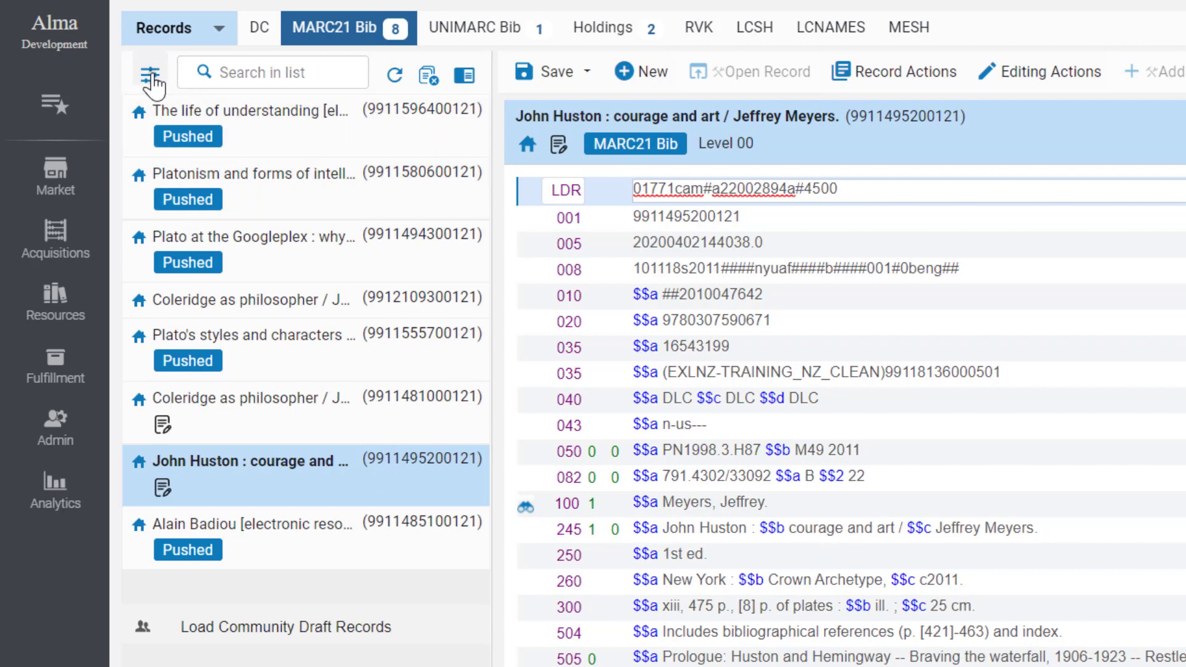
left_click(149, 73)
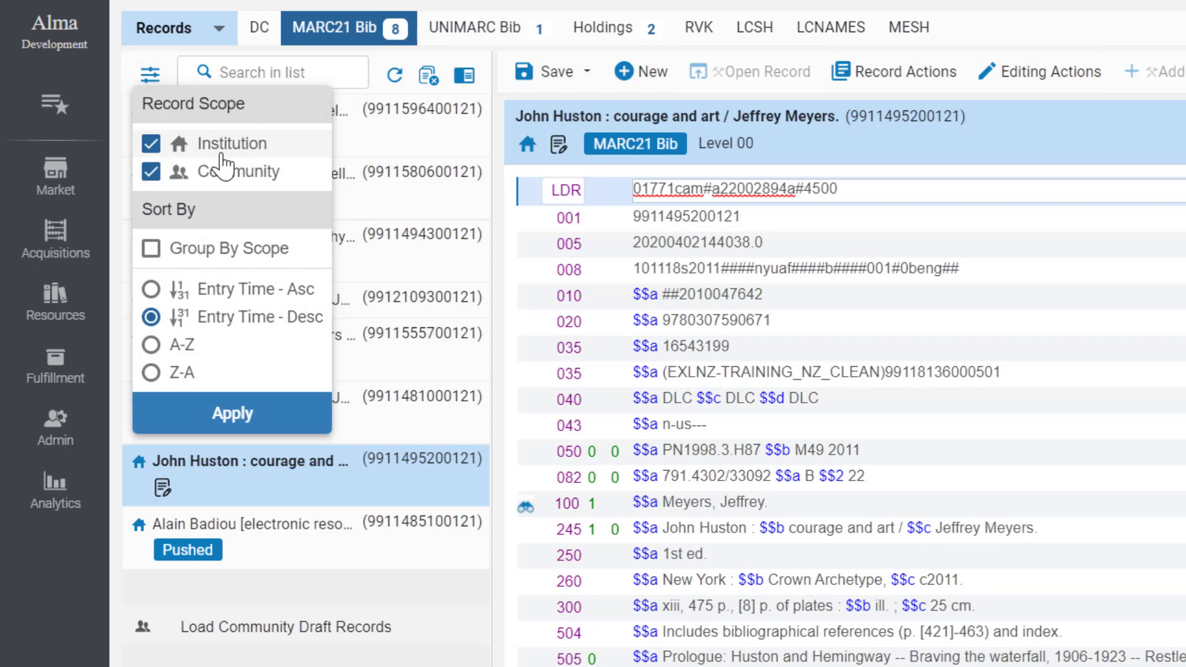
mouse_move(239, 193)
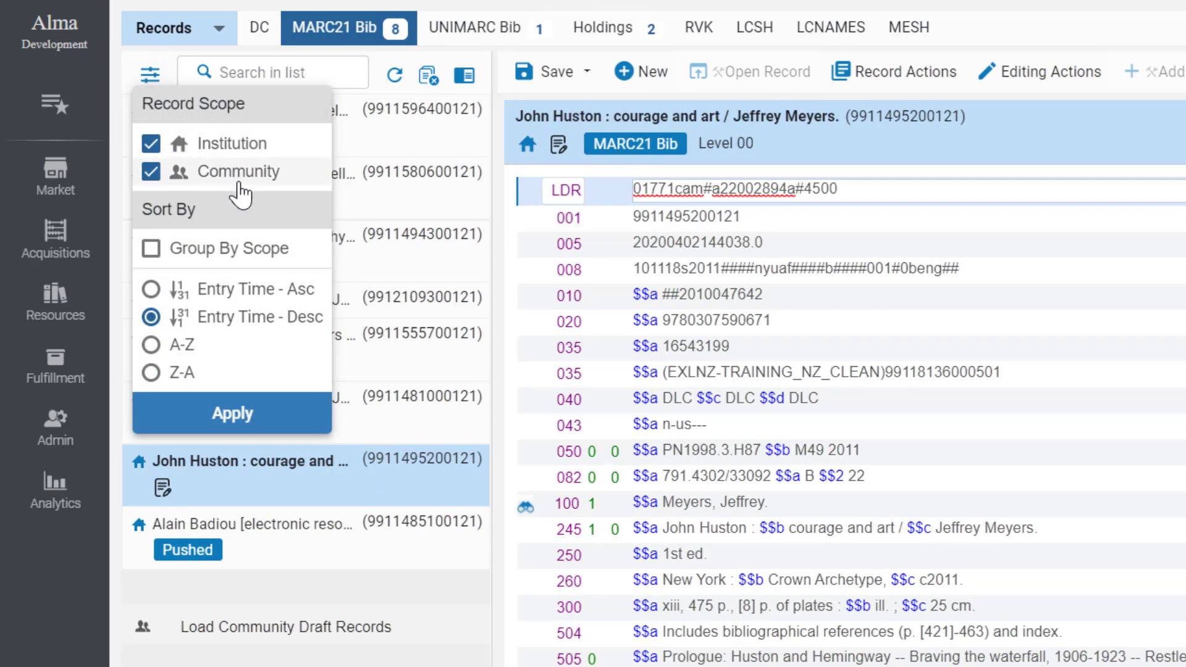
mouse_move(240, 259)
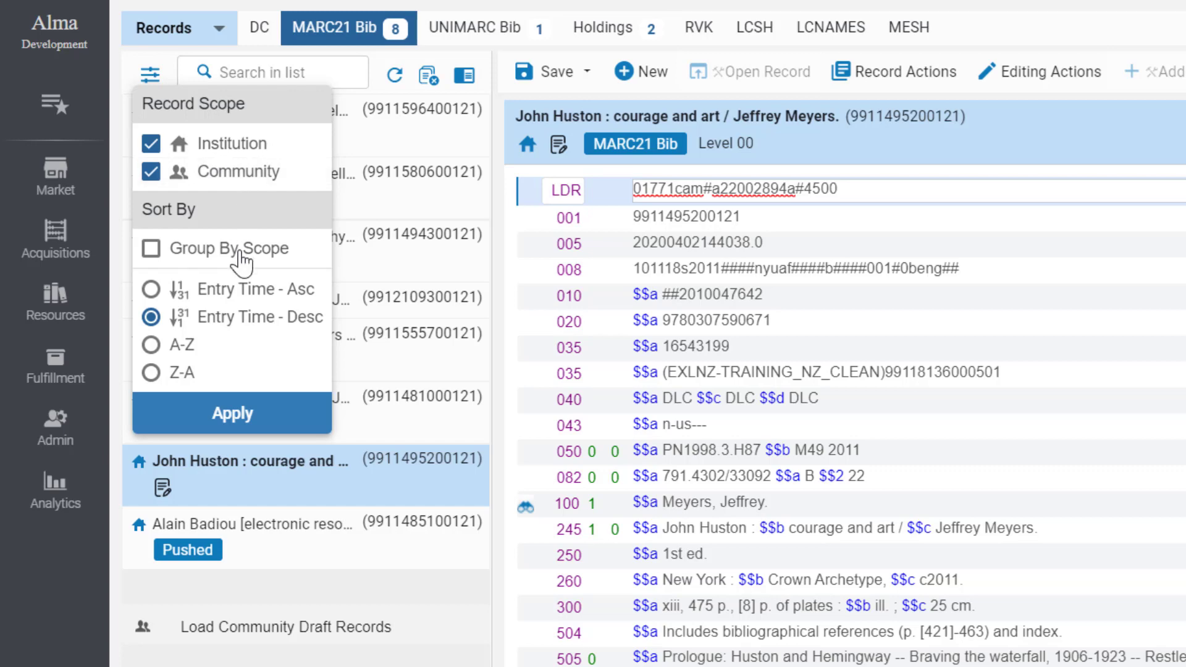
left_click(151, 345)
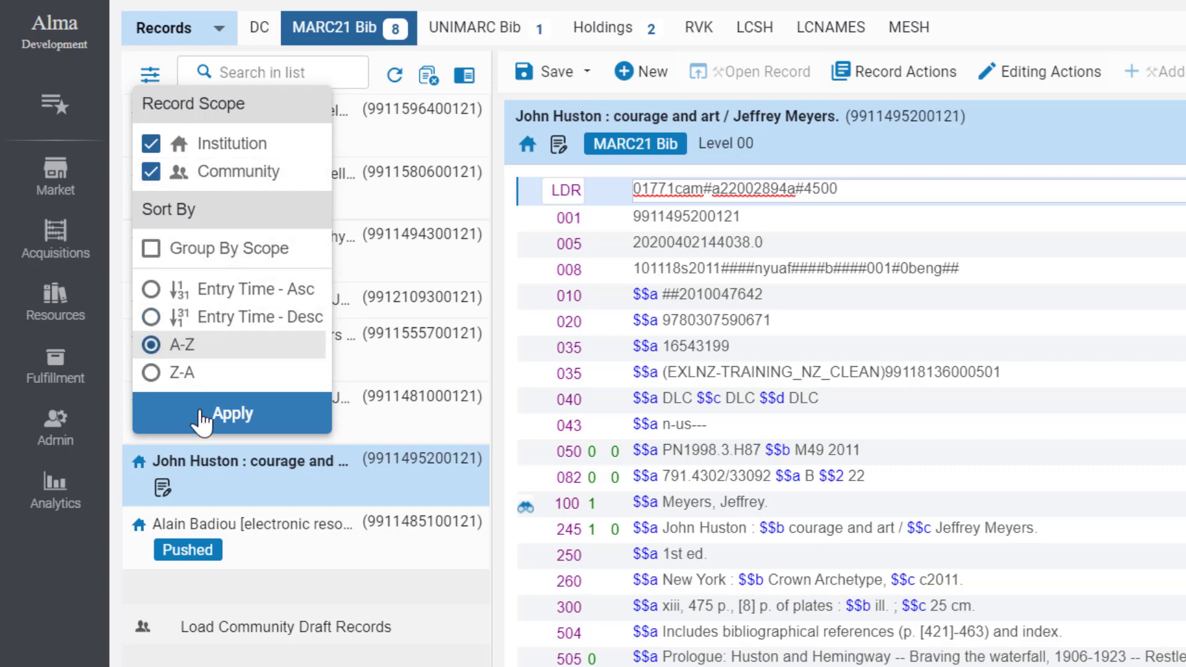
left_click(232, 414)
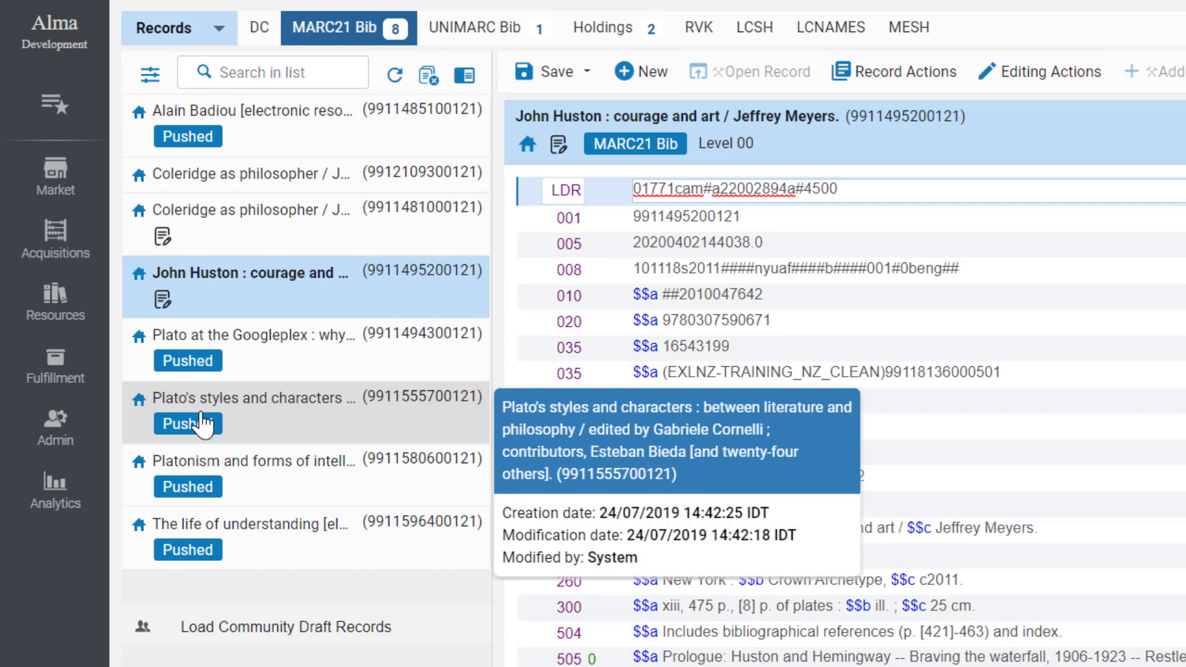
mouse_move(609, 481)
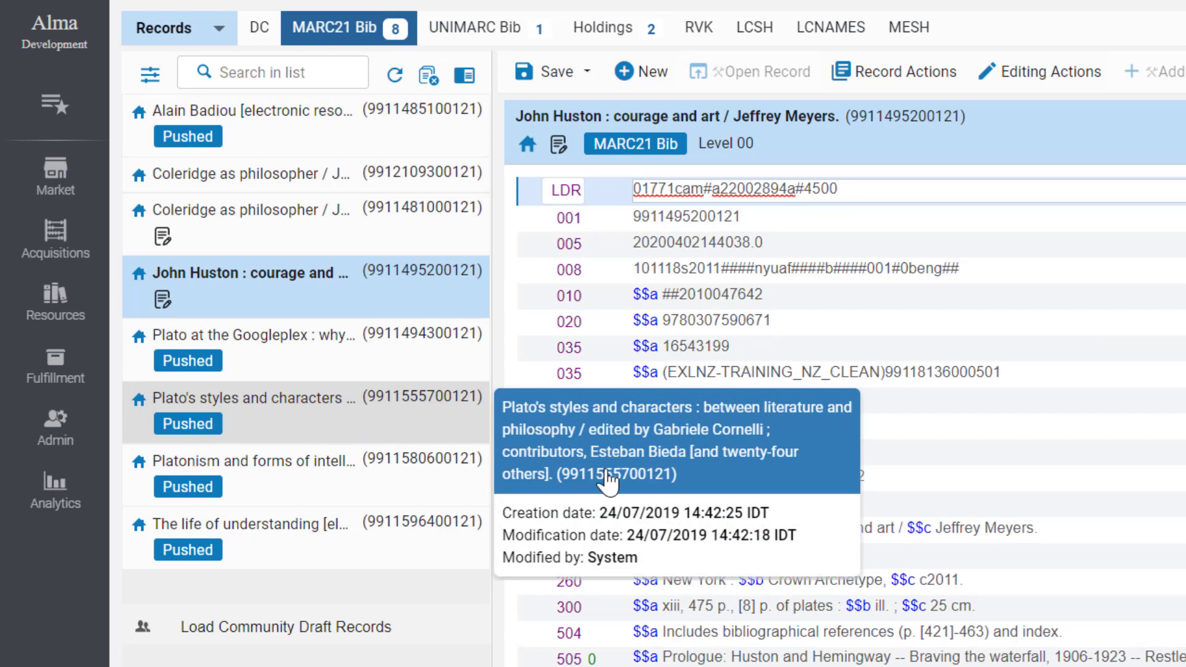
mouse_move(735, 537)
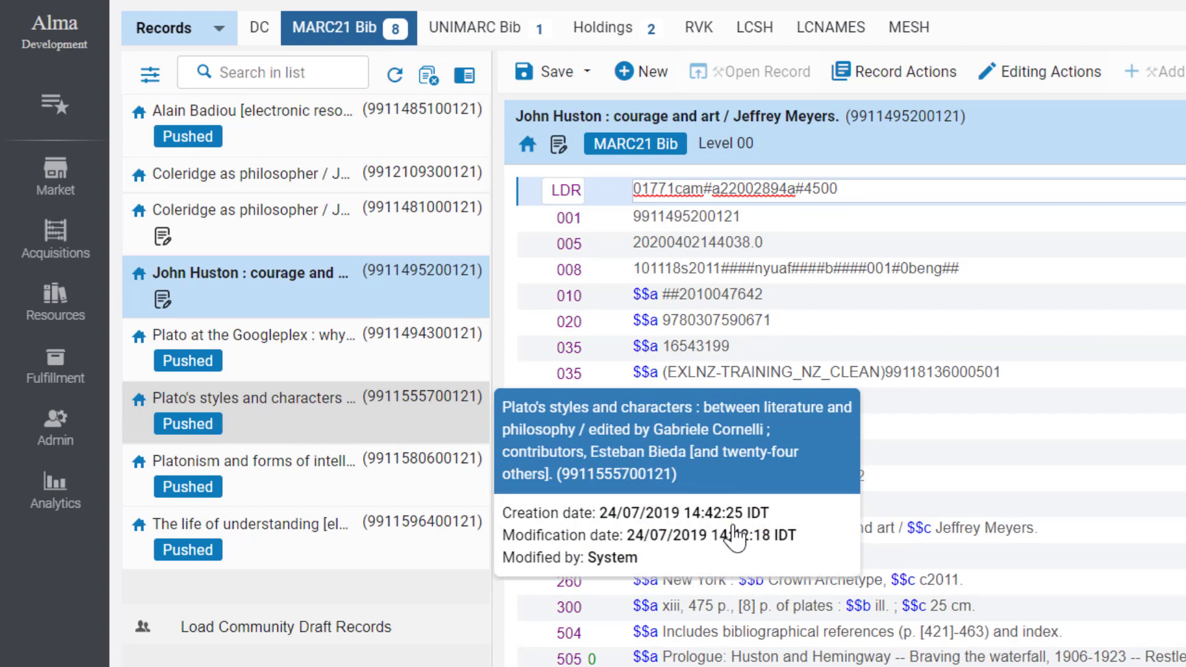
mouse_move(287, 430)
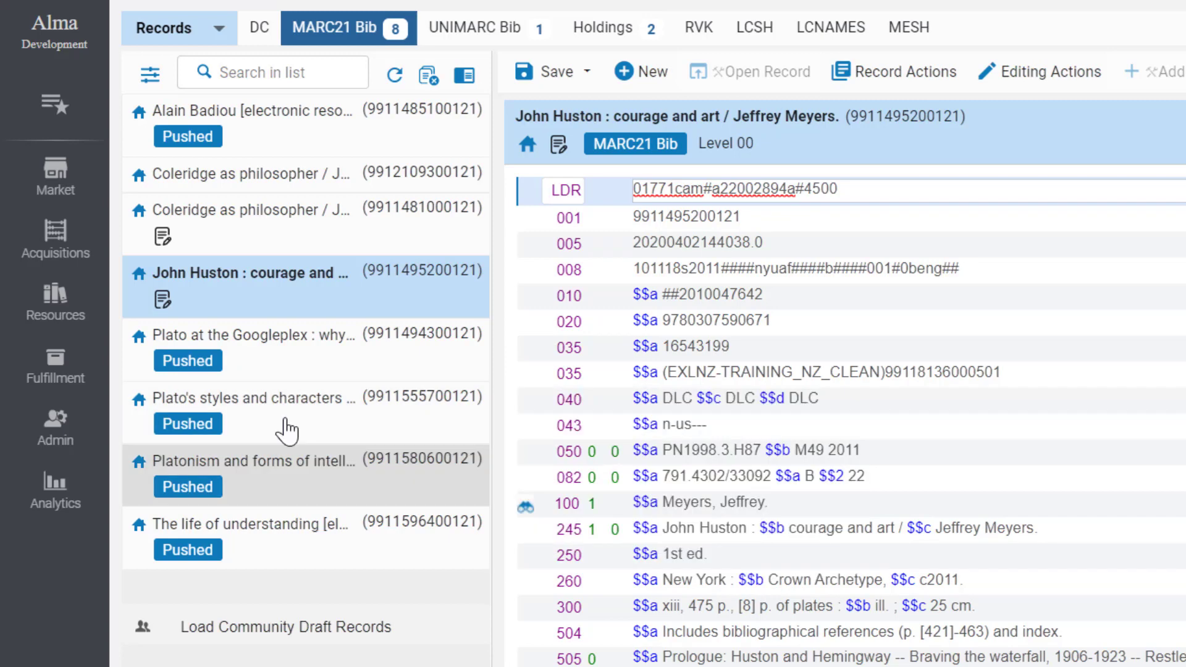
mouse_move(162, 299)
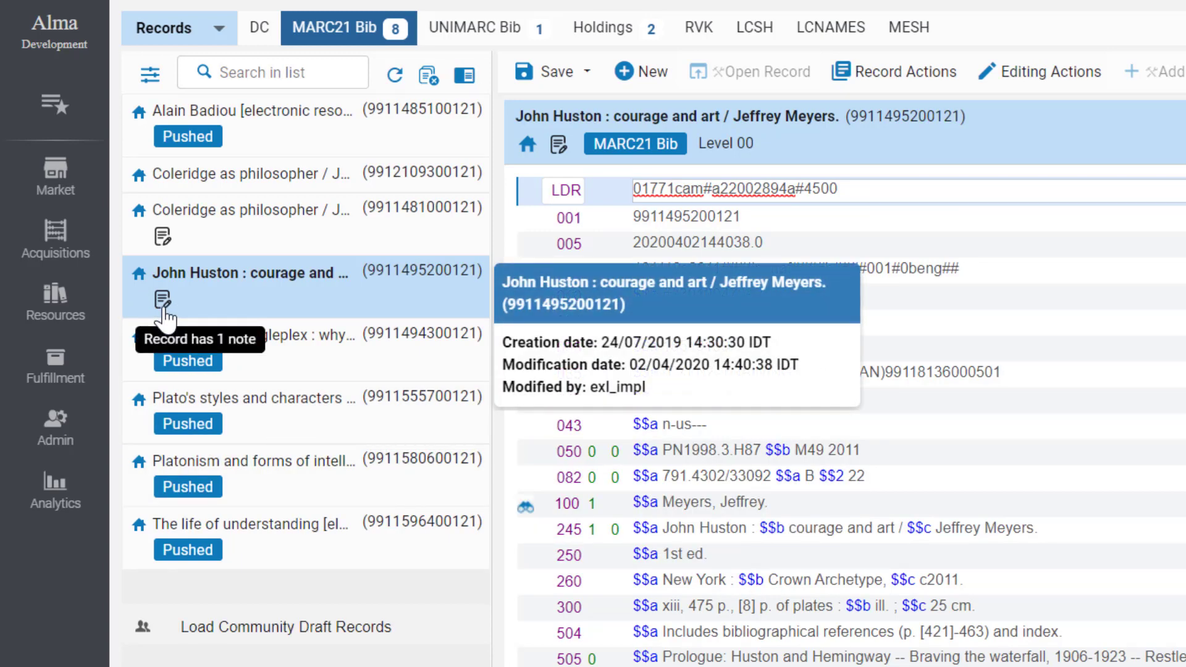
mouse_move(266, 346)
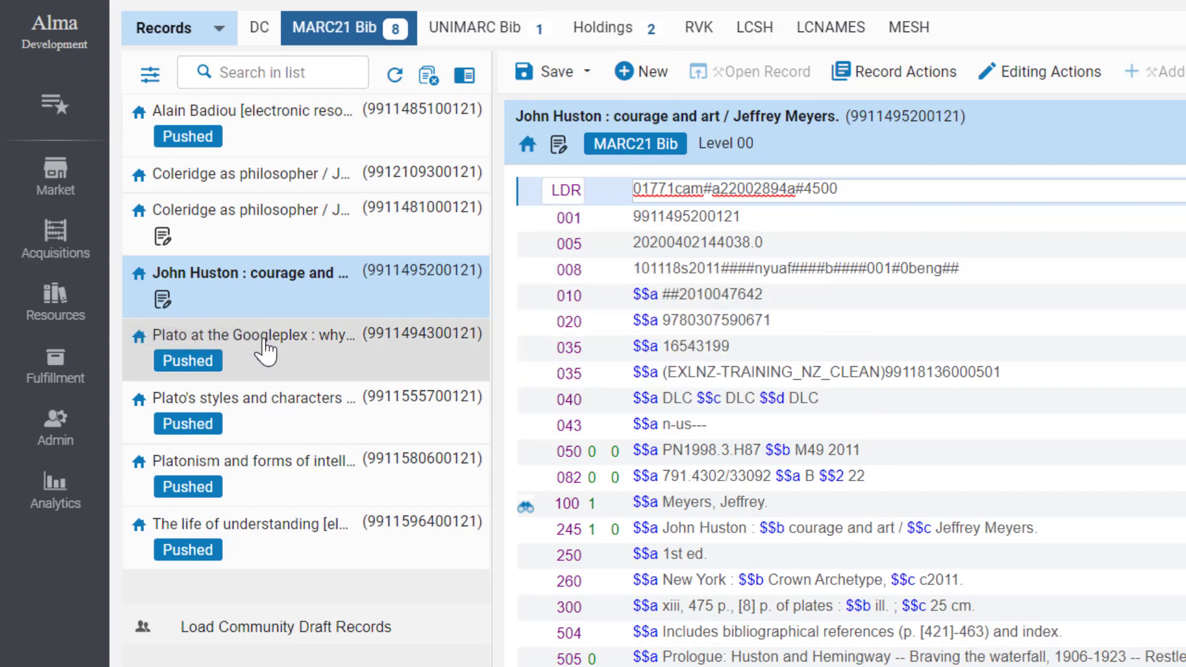
mouse_move(265, 378)
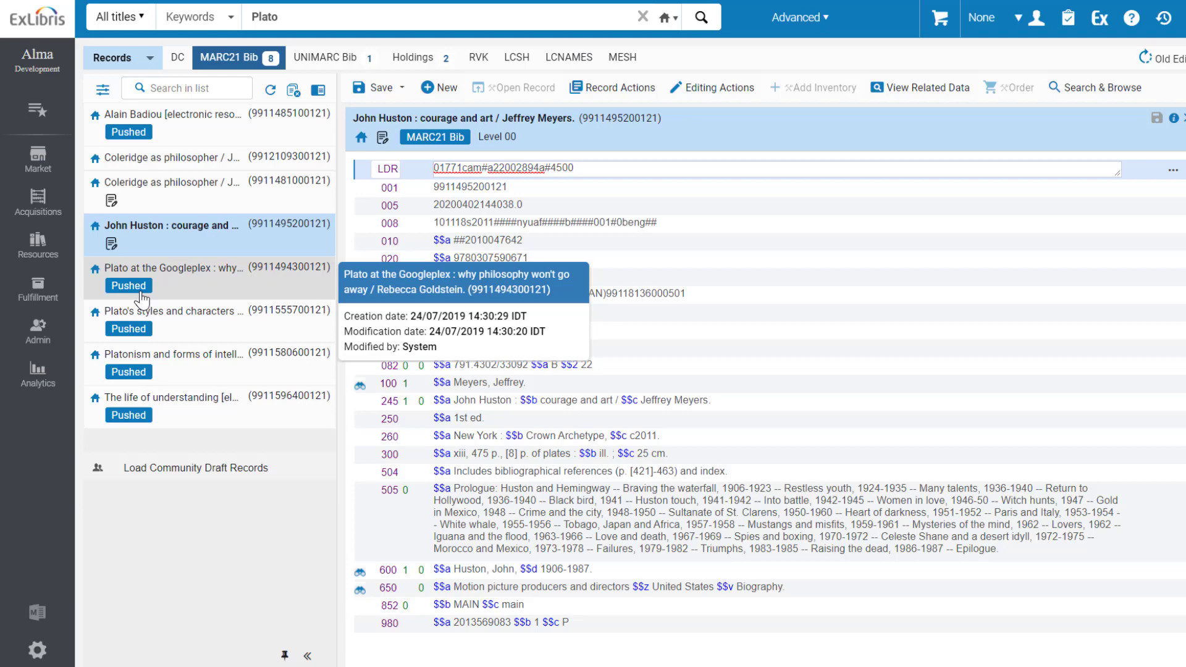
mouse_move(252, 254)
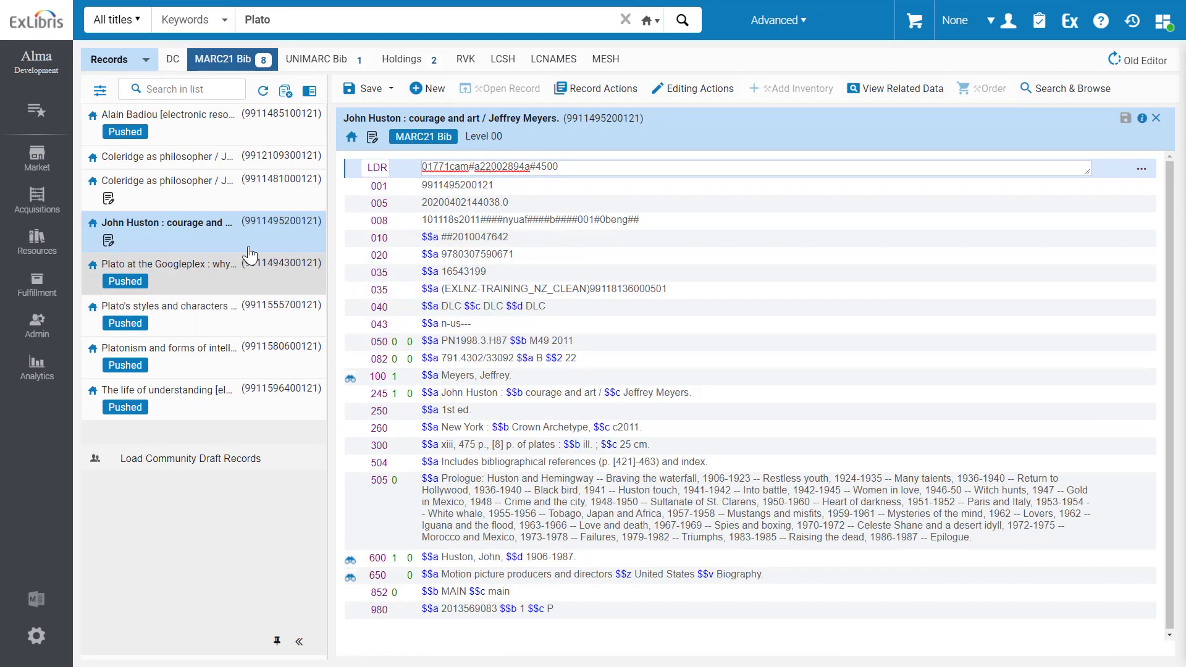
- Split the editor, load Coleridge as philosopher in the right pane and select John Huston's 245 field
left_click(310, 90)
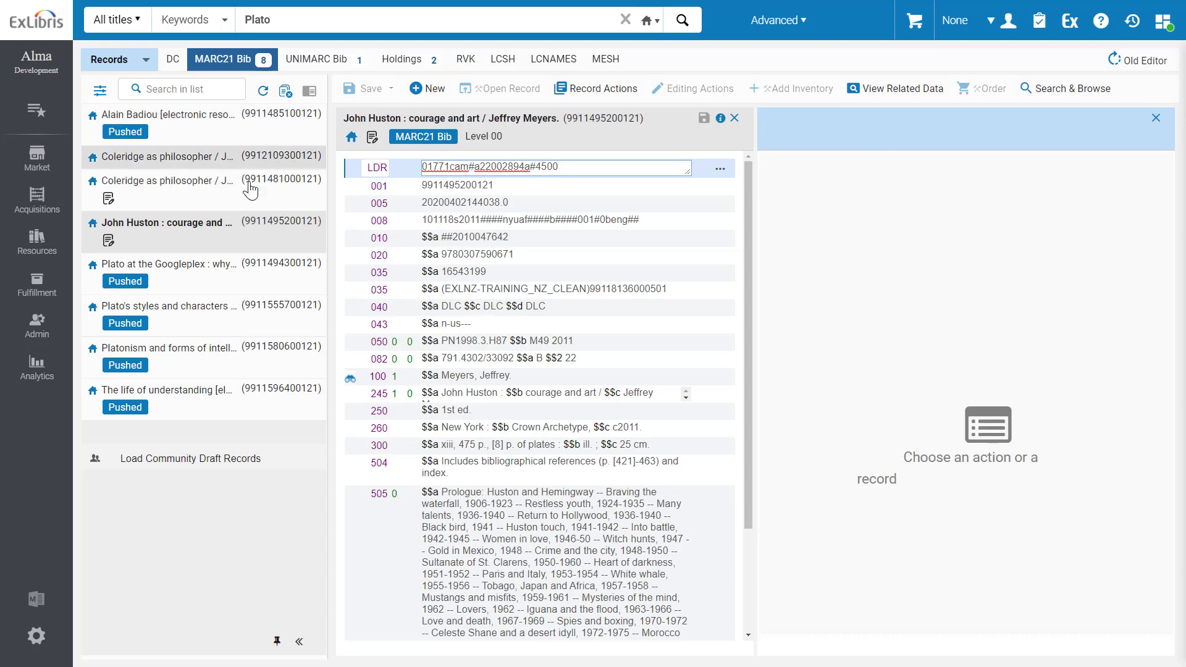
left_click(169, 180)
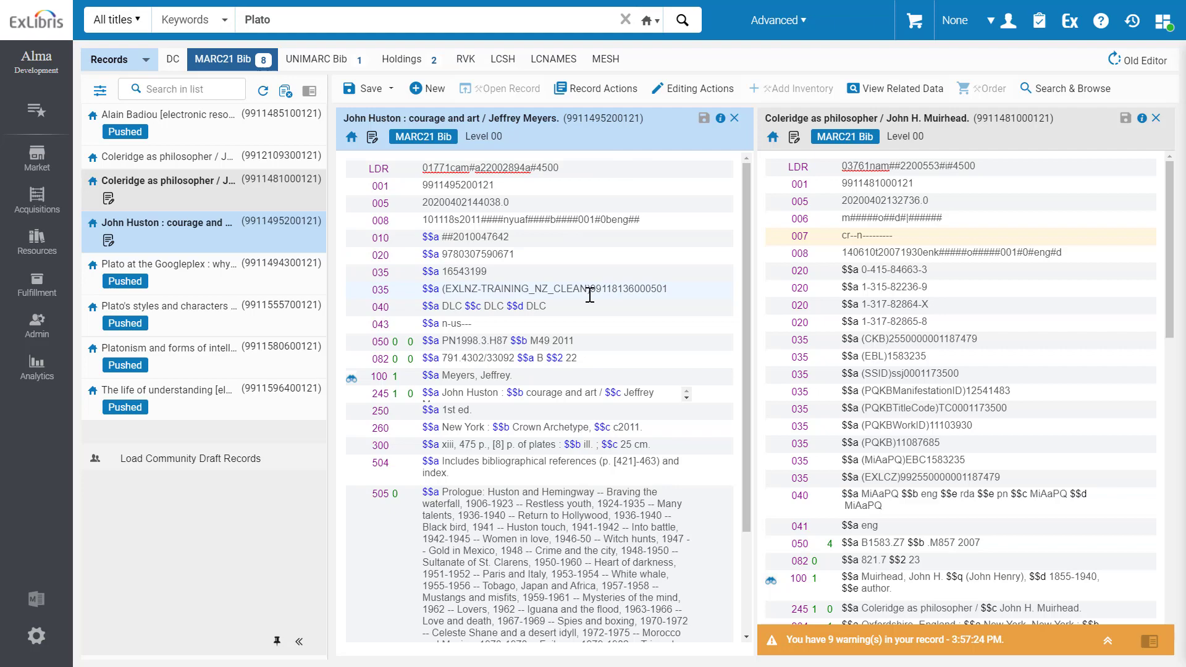
left_click(529, 288)
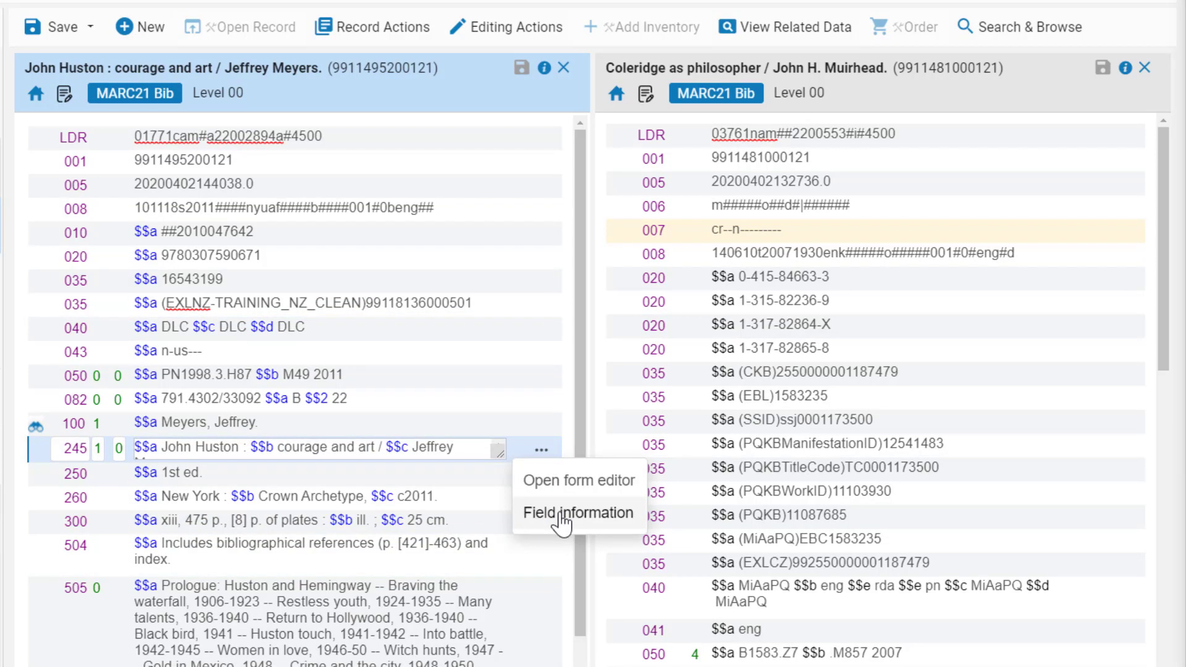
- Show Field Information for the 245 field, then Search Resources prefilled from John Huston's record
left_click(578, 513)
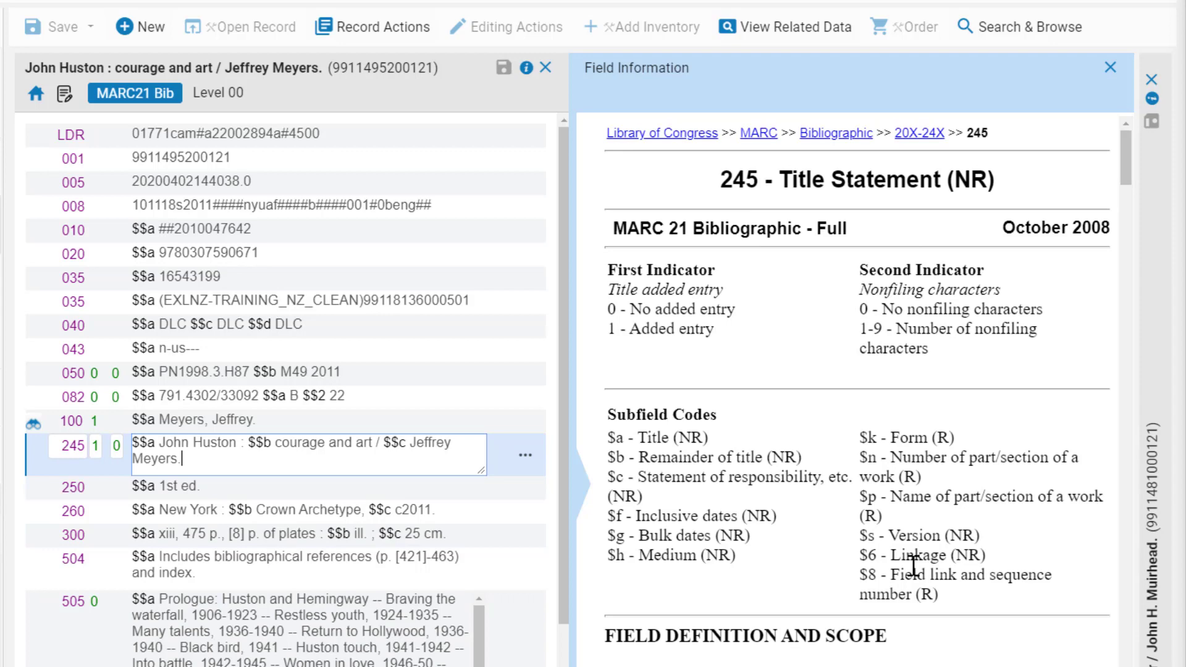
left_click(1019, 26)
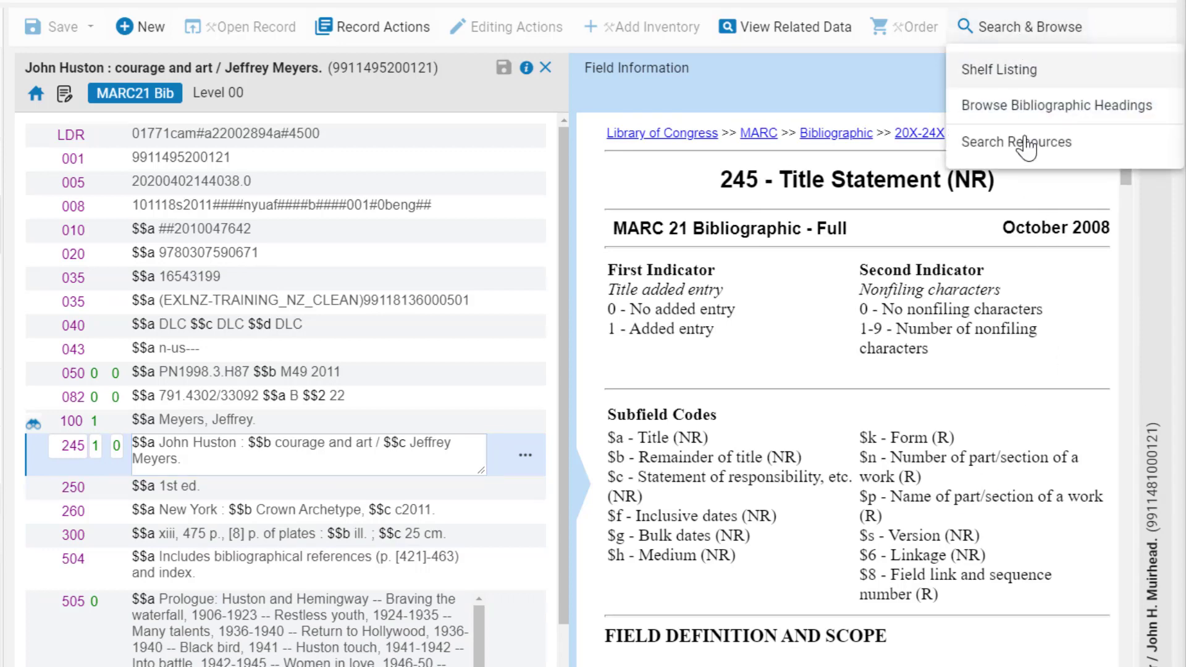
left_click(1015, 142)
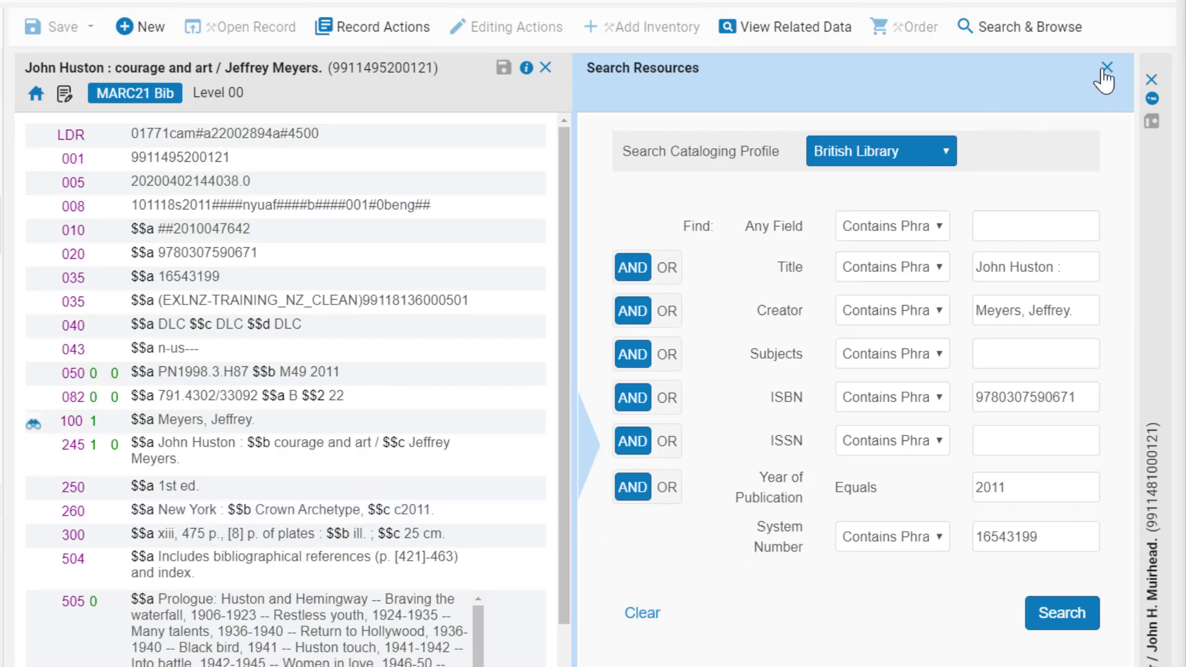
mouse_move(1107, 68)
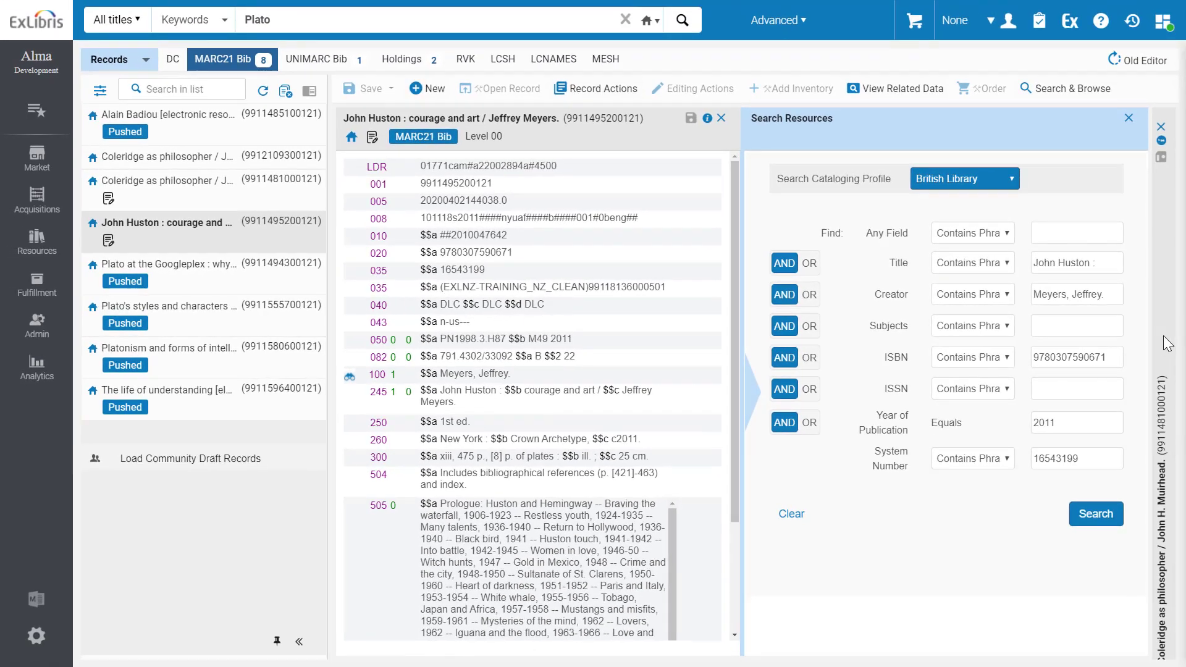
- Close Search Resources, view the Coleridge LDR field options and expand its nine warnings and one match
left_click(169, 180)
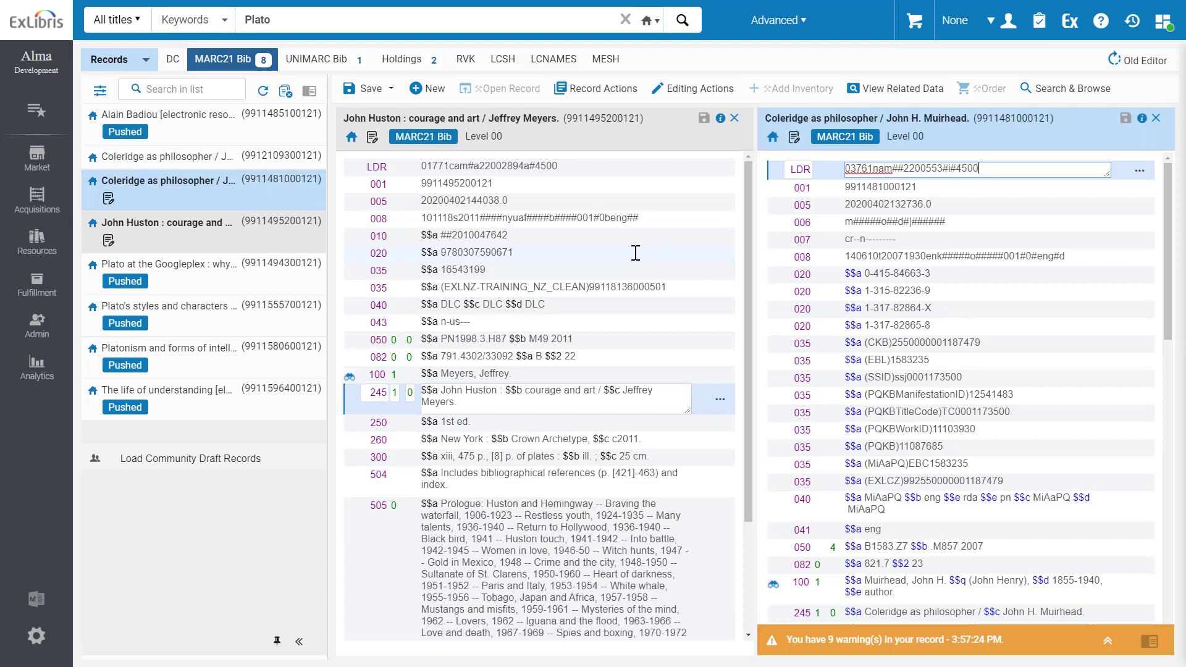
mouse_move(622, 441)
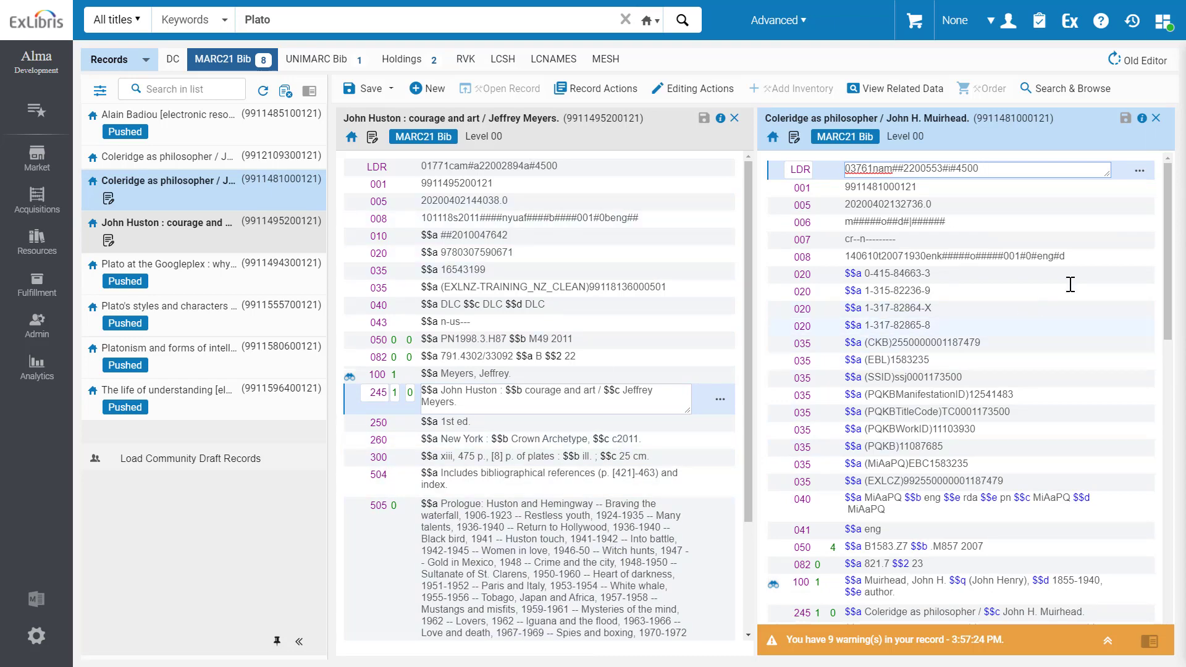
left_click(1139, 170)
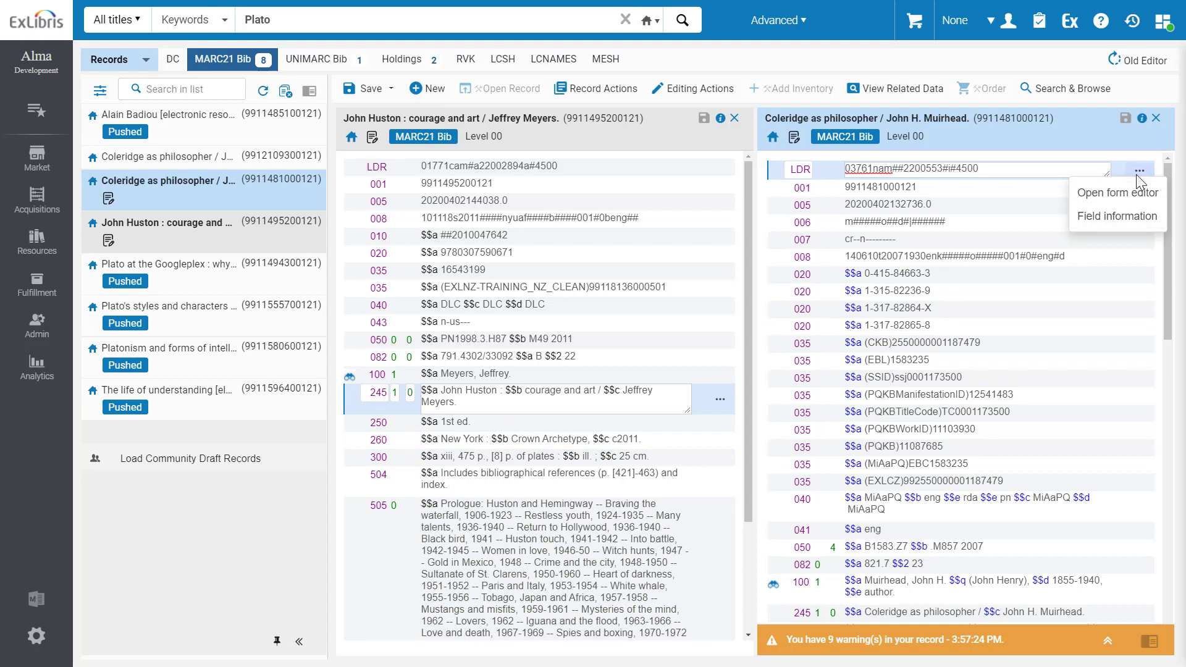
mouse_move(365, 88)
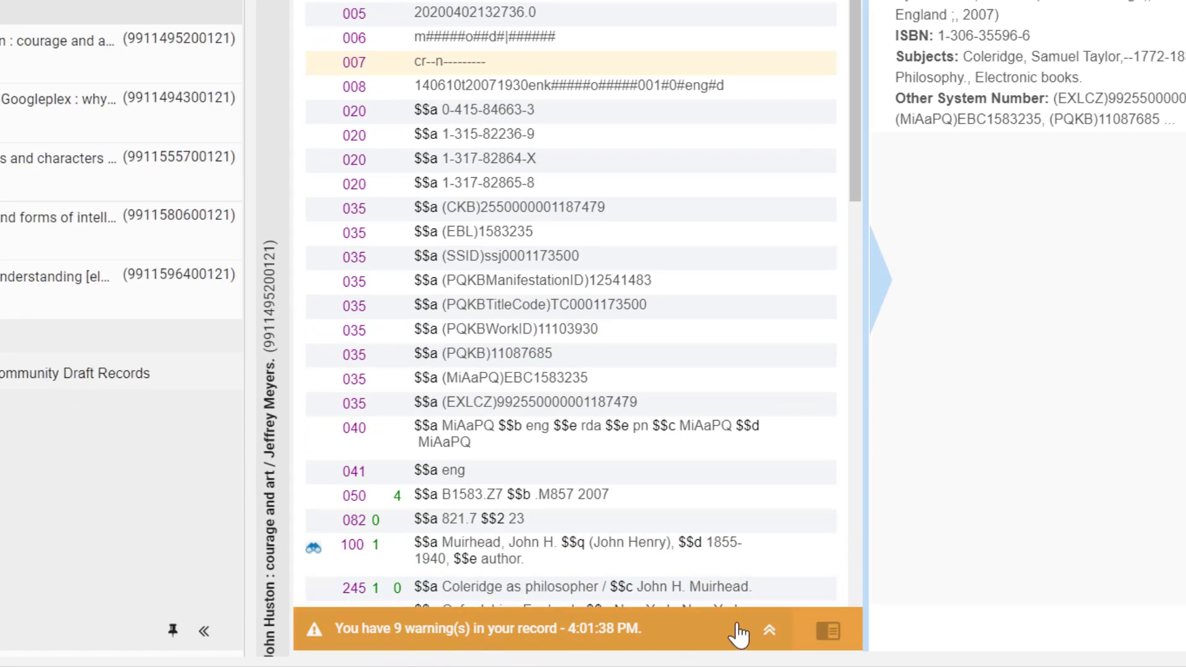
left_click(769, 630)
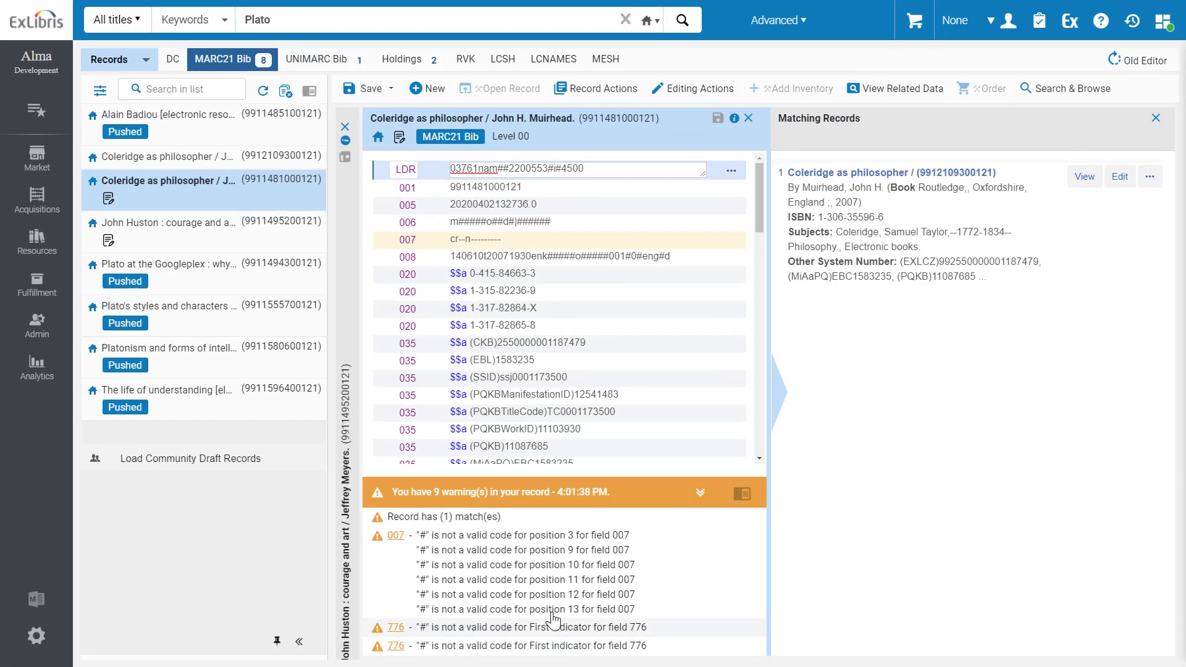
left_click(286, 91)
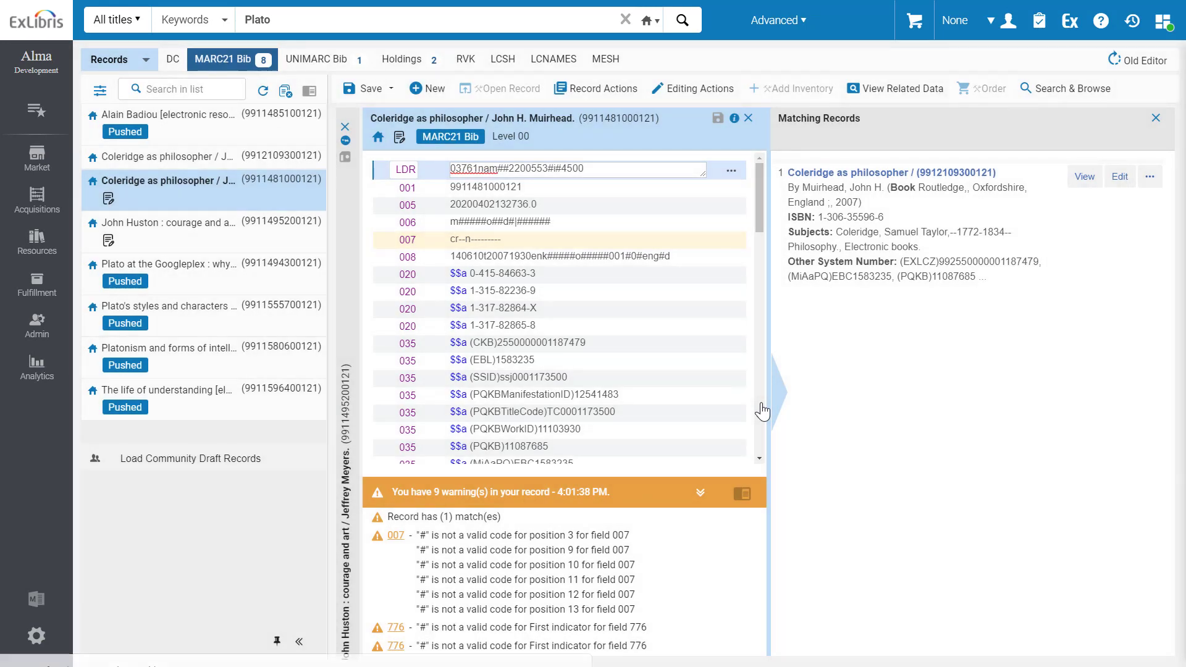
- Close all open records so the list shows No results to show
left_click(748, 118)
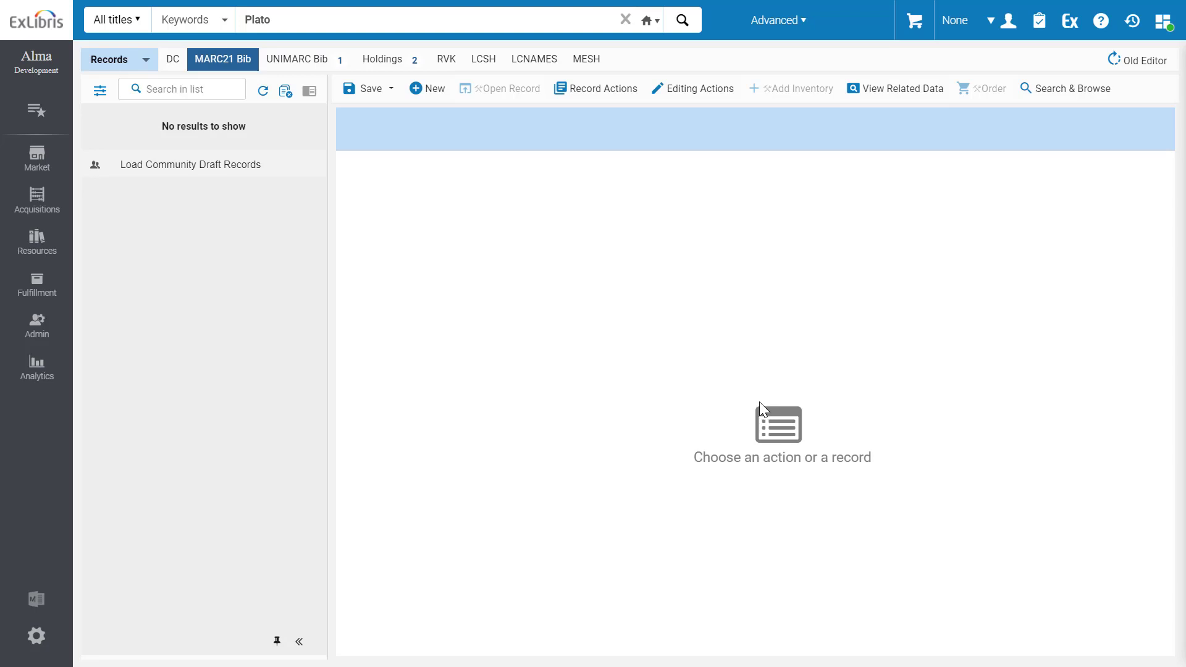
mouse_move(1130, 68)
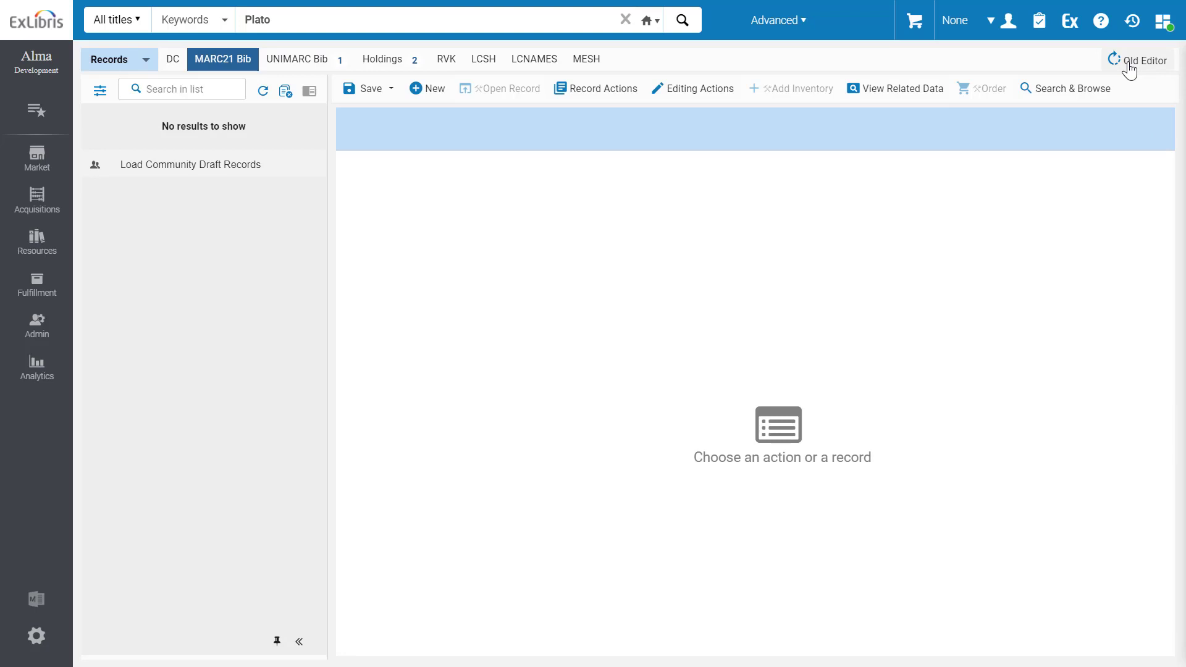
- Confirm switching to the Old Editor, then confirm New MDE to return with John Huston's record open
left_click(1143, 60)
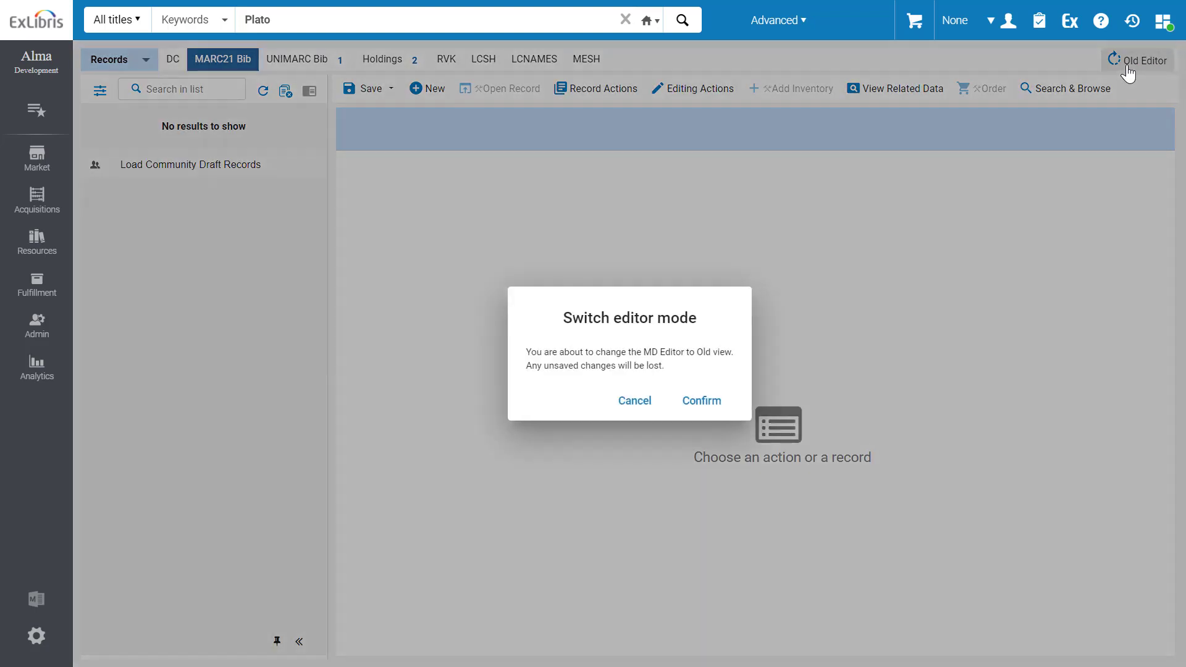
left_click(701, 400)
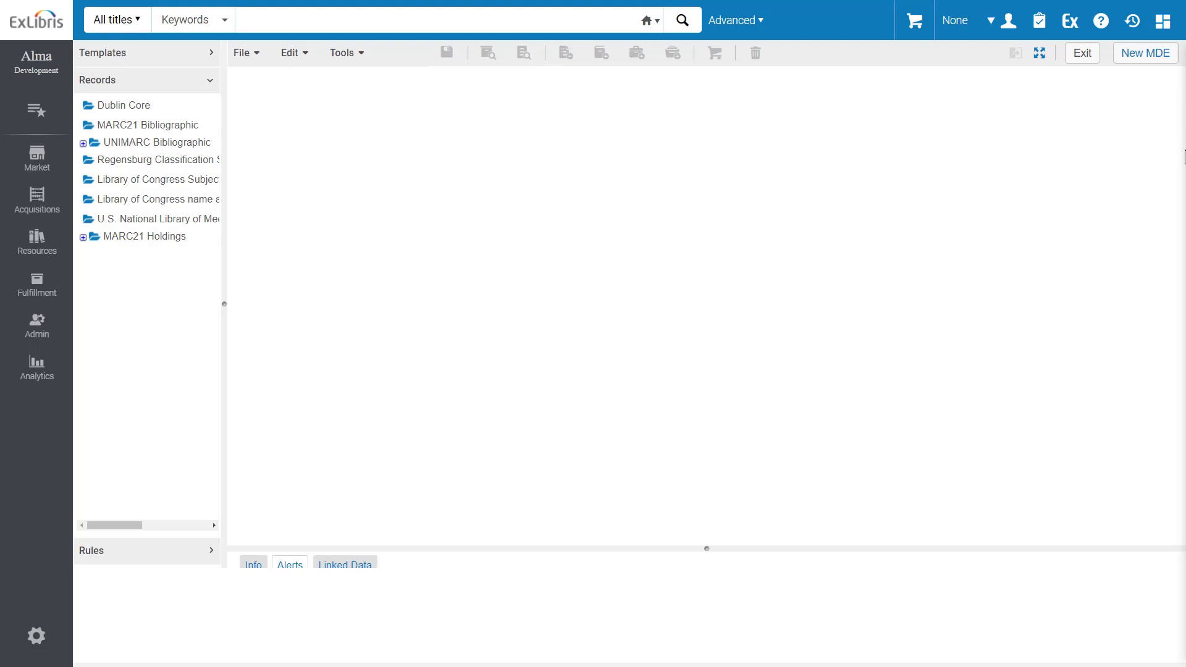
mouse_move(553, 289)
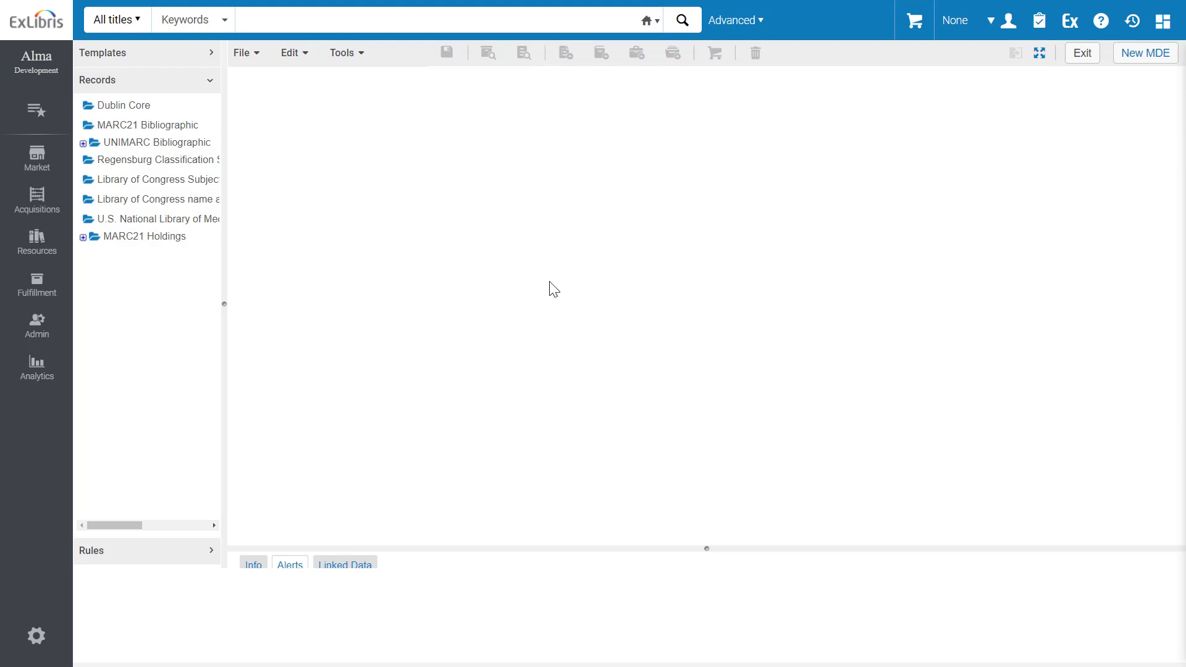
left_click(1145, 53)
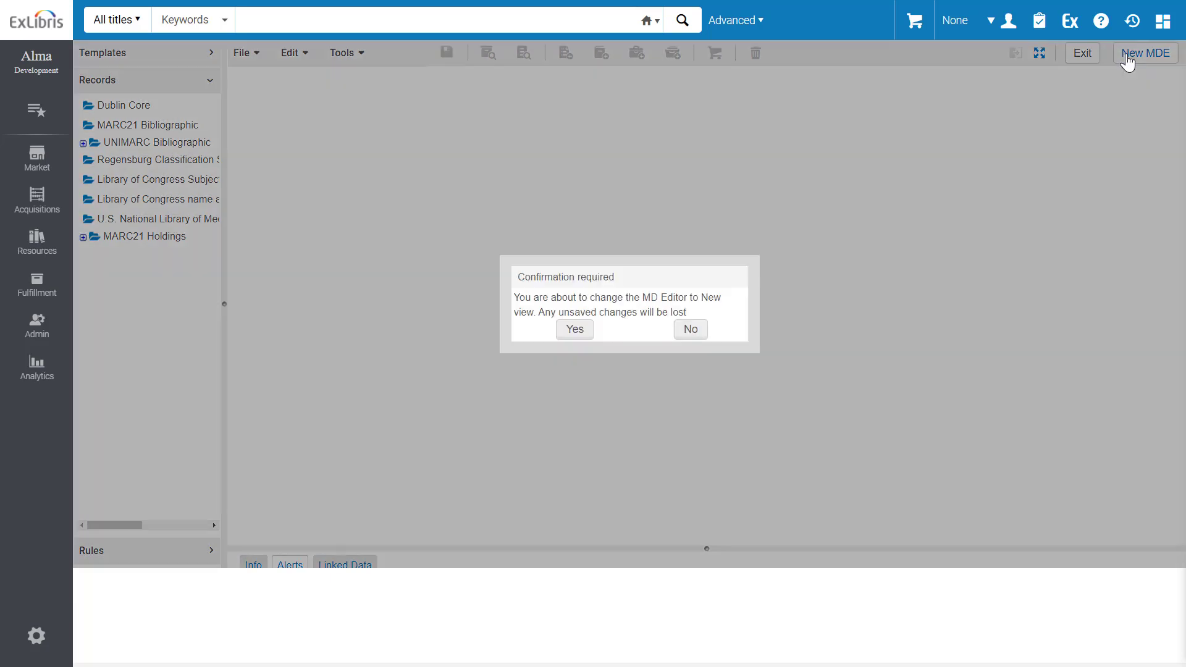
left_click(573, 328)
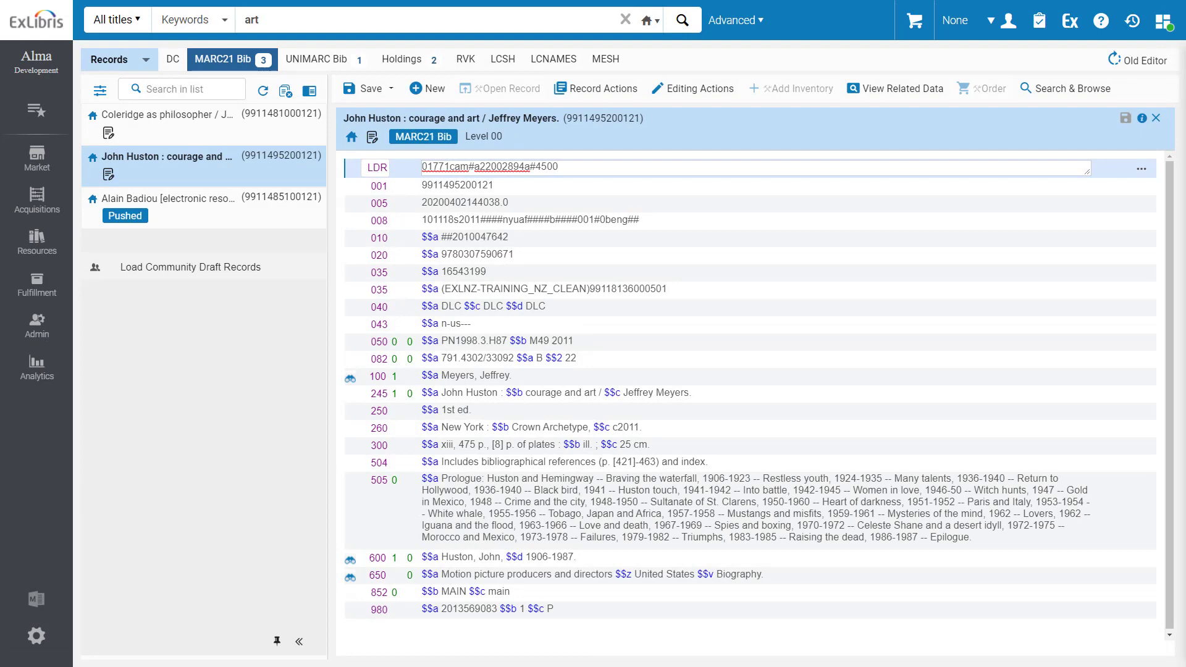